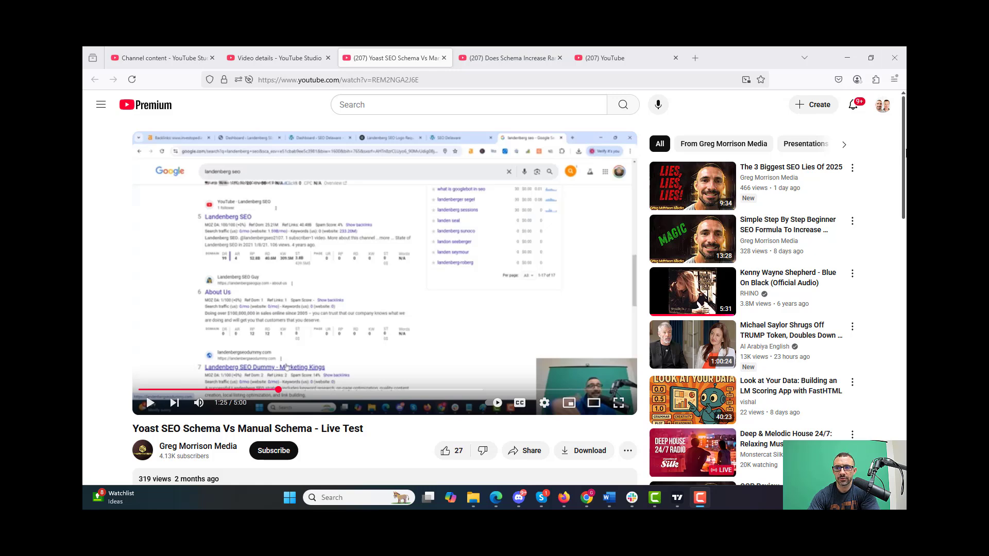
- Compare the schema rankings test video with the Yoast vs manual schema video, ending on the Yoast one
scroll("down", 3)
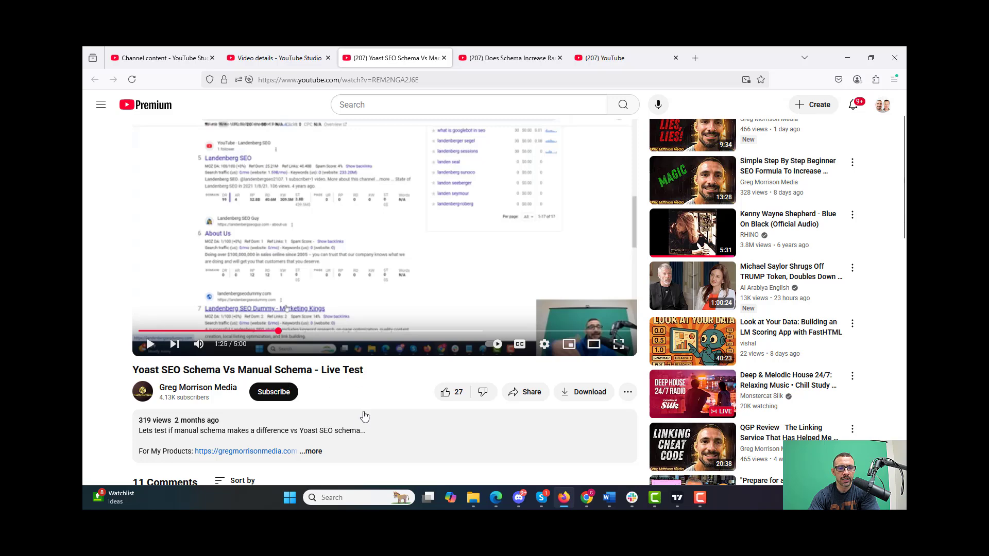
mouse_move(481, 124)
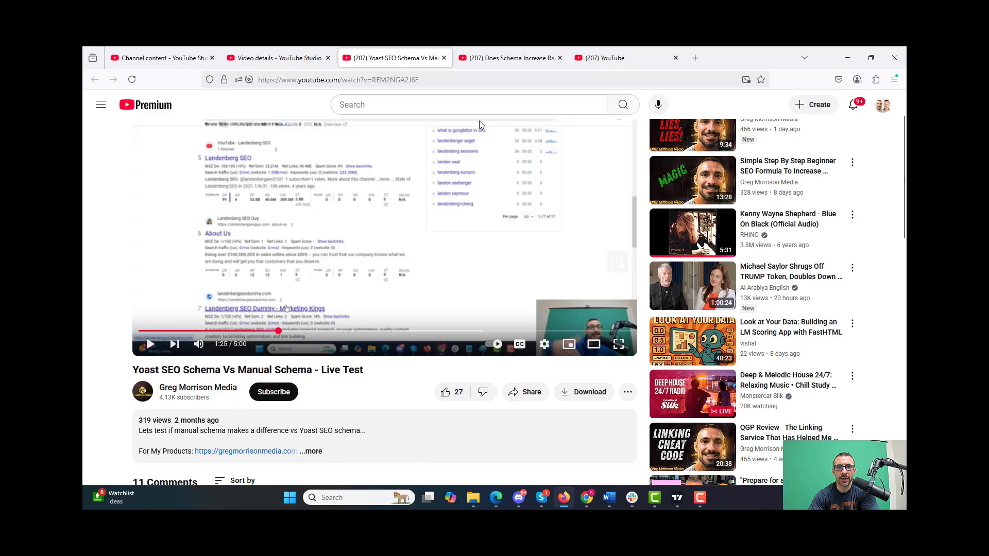
left_click(508, 57)
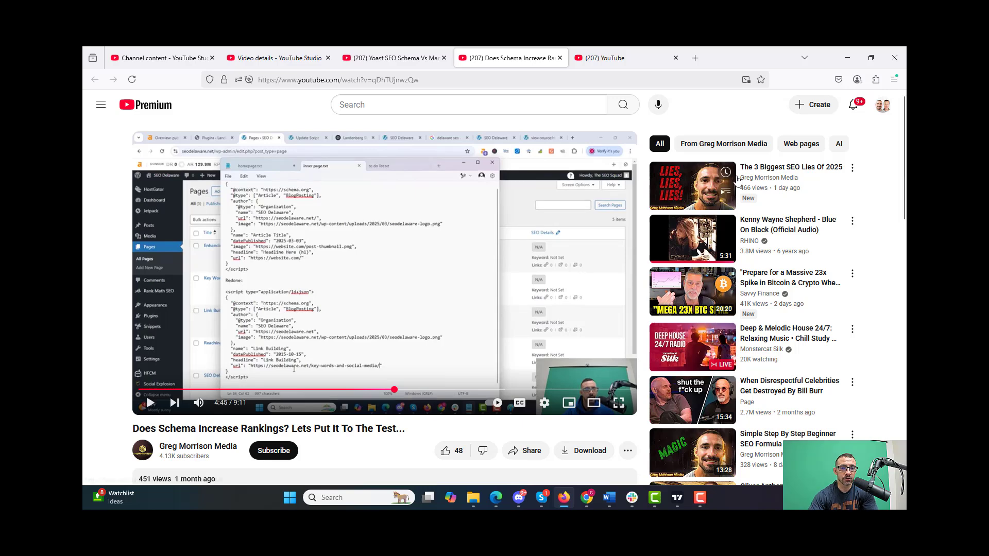
left_click(384, 273)
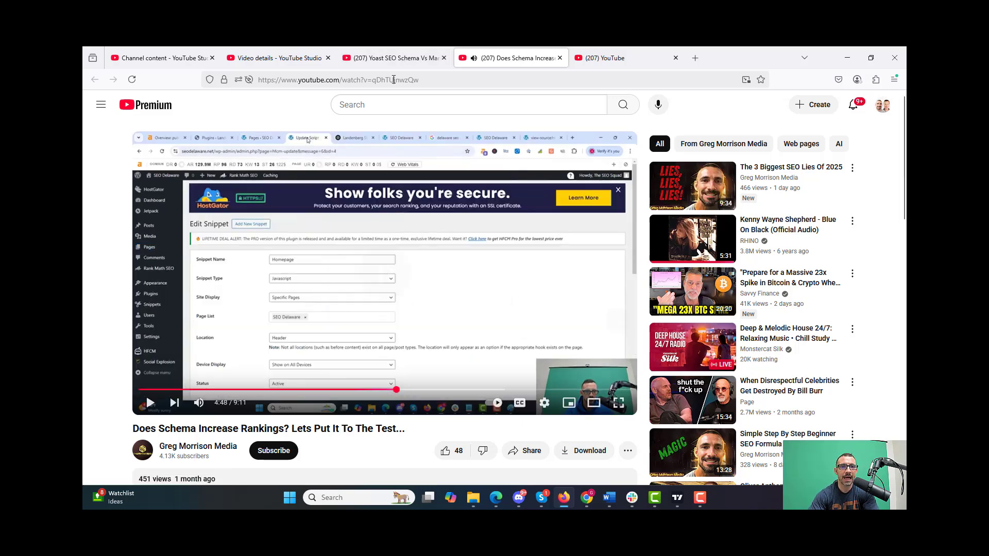
left_click(391, 57)
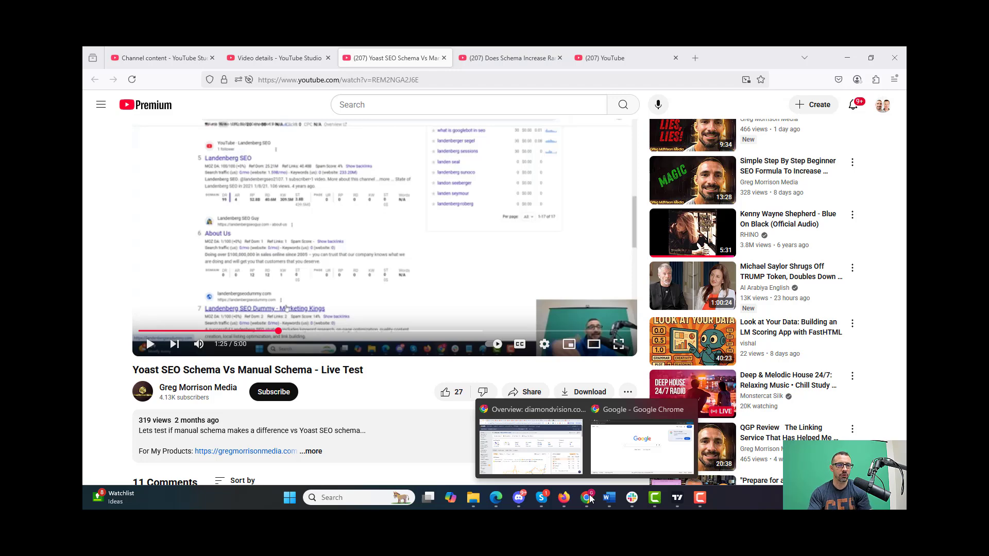
mouse_move(476, 444)
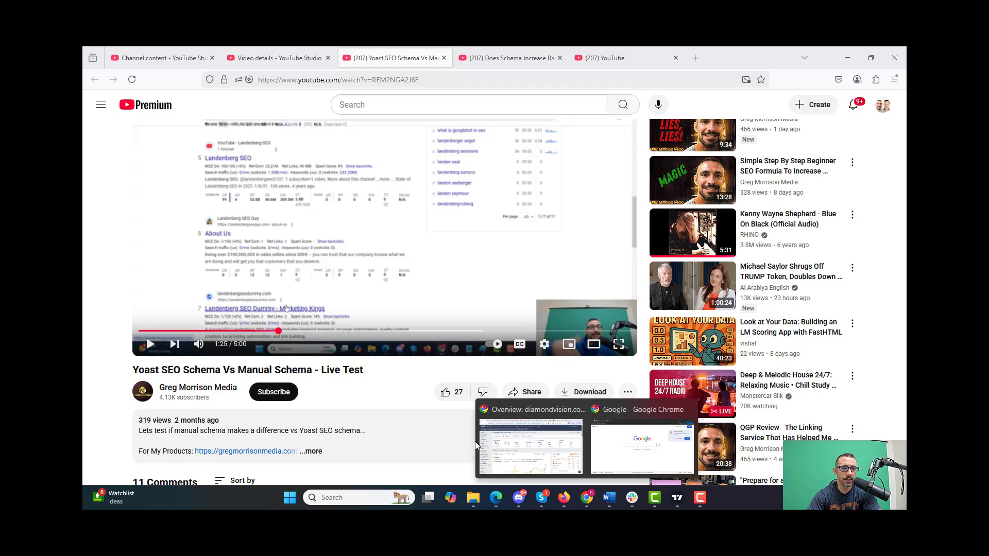
mouse_move(247, 316)
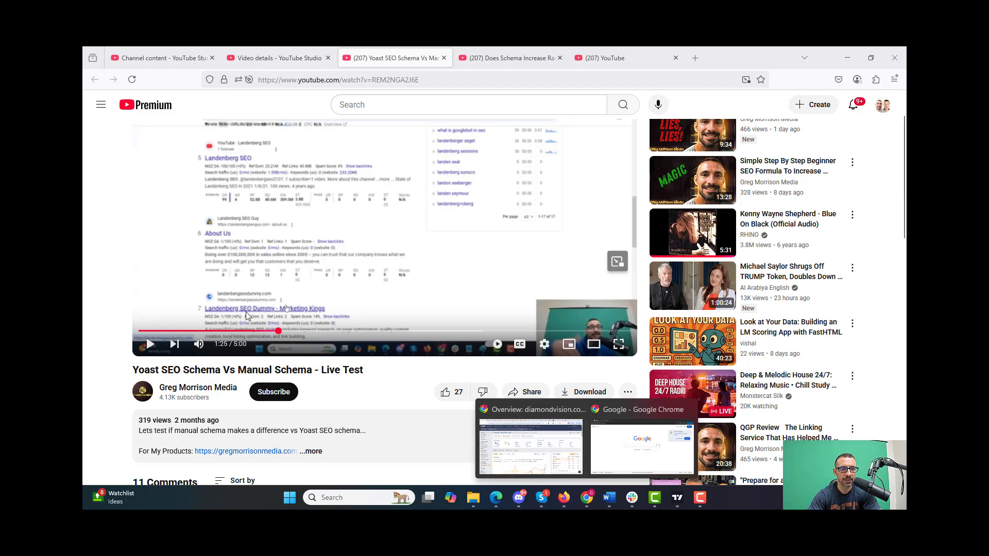
mouse_move(279, 327)
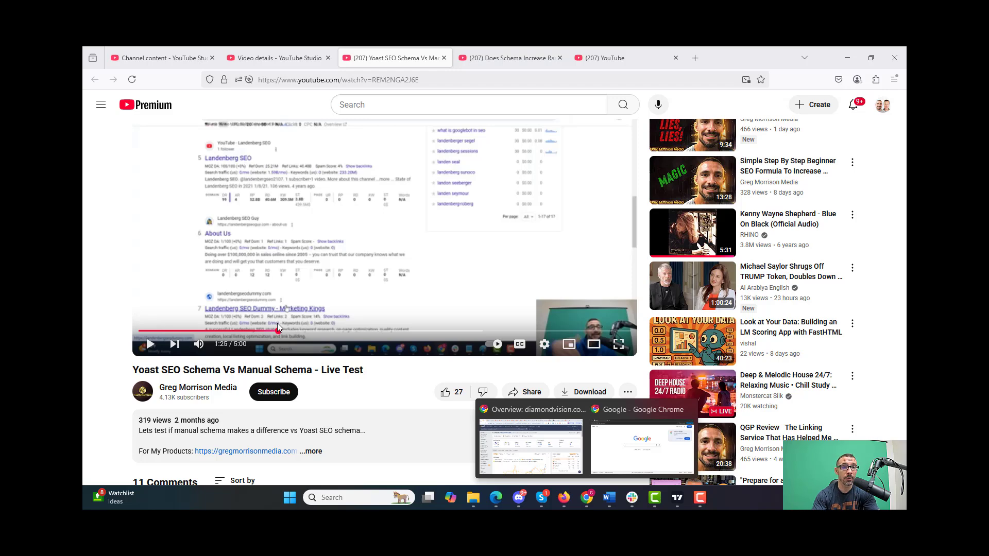
mouse_move(306, 164)
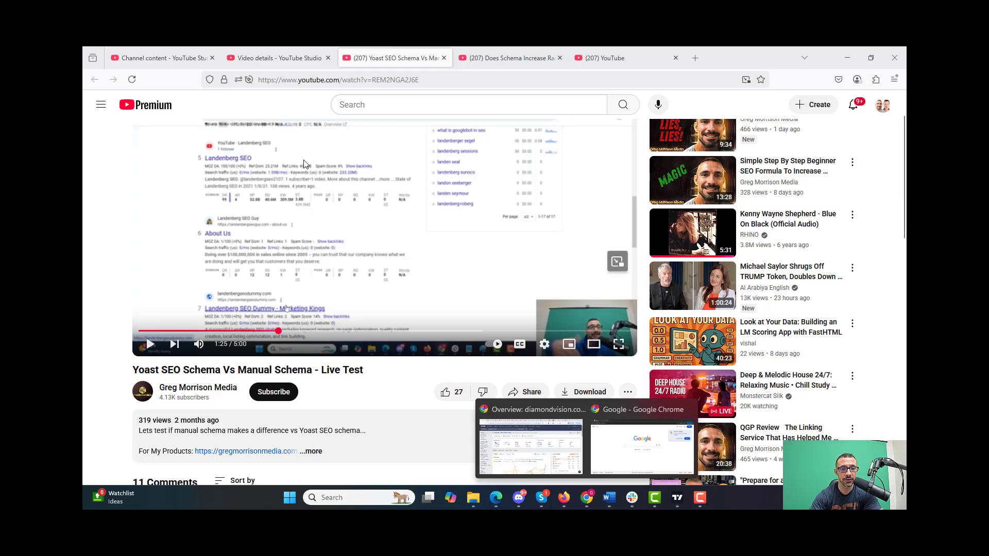
mouse_move(266, 286)
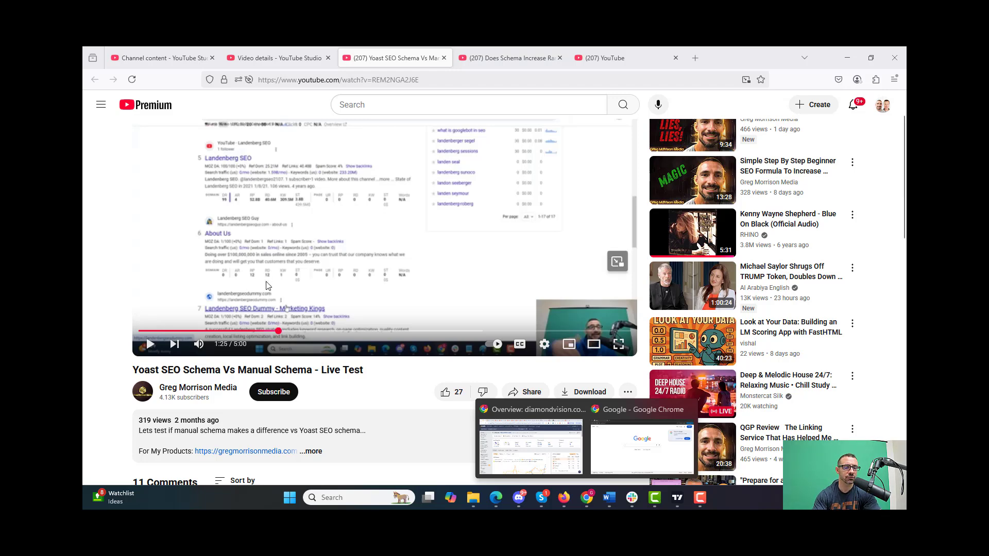
mouse_move(292, 288)
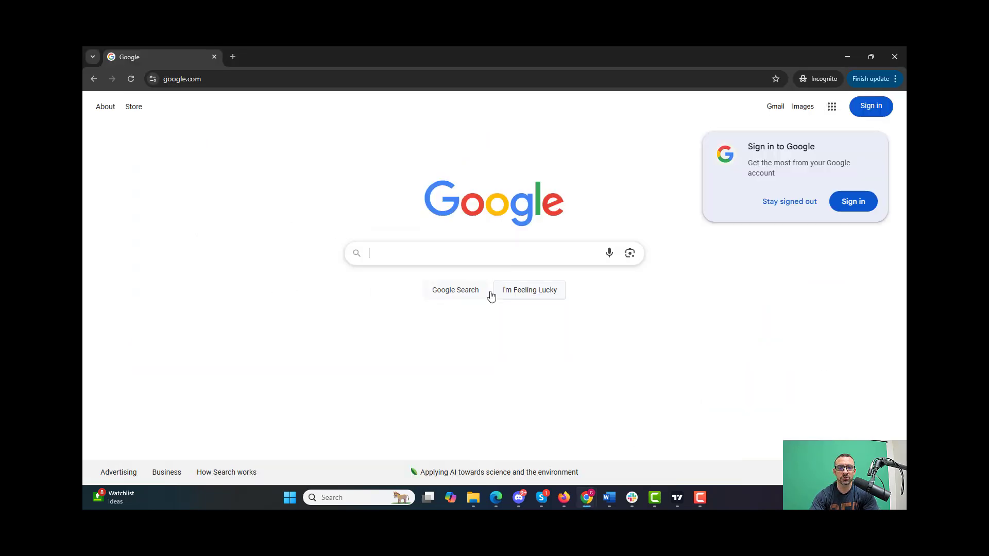
- Search Google for 'landenberg seo' and scroll through the ranking test sites
type("landenberh seo")
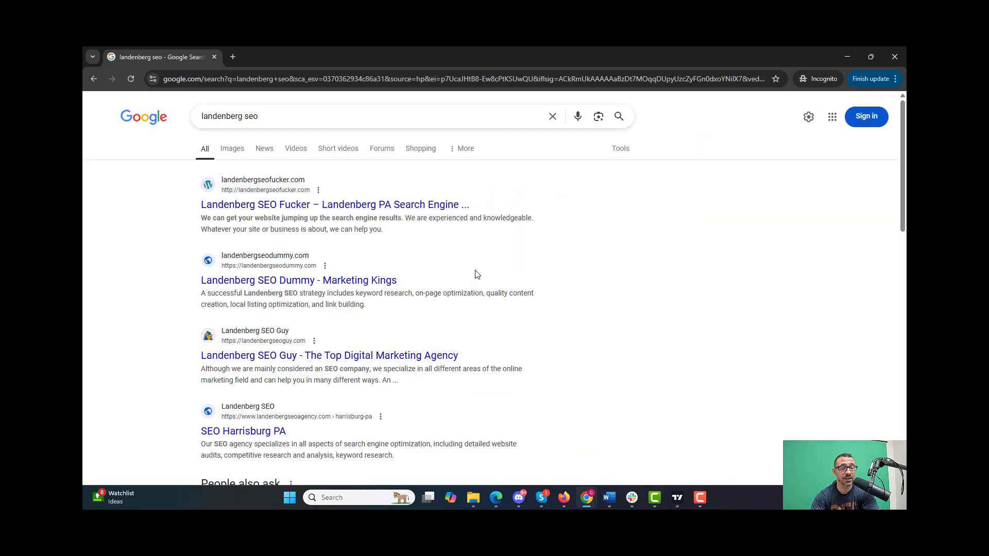
mouse_move(278, 280)
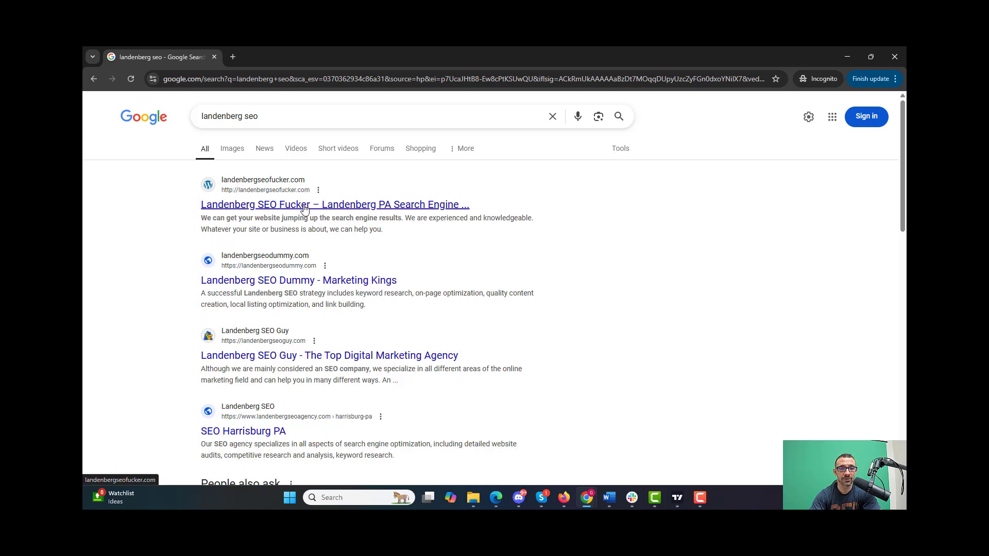
mouse_move(334, 204)
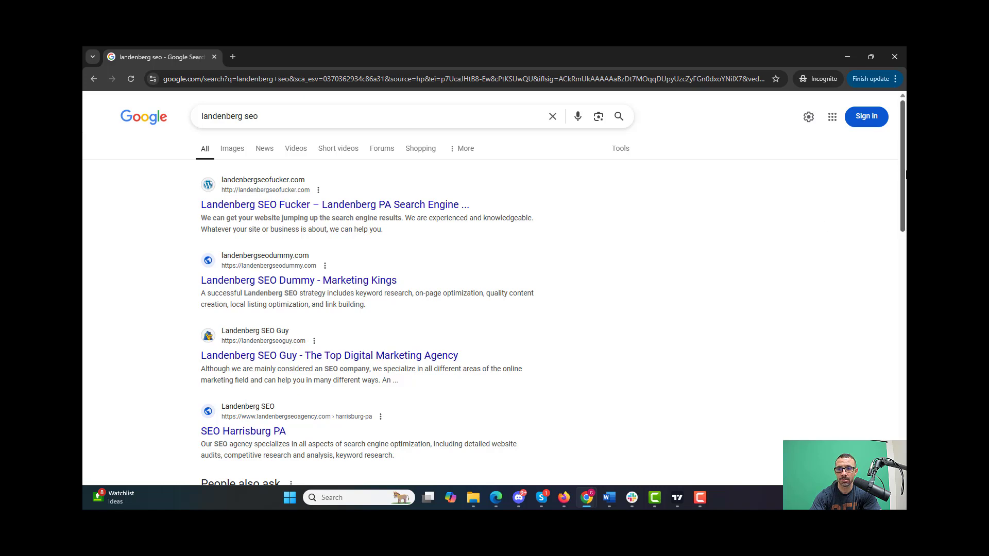
scroll("down", 3)
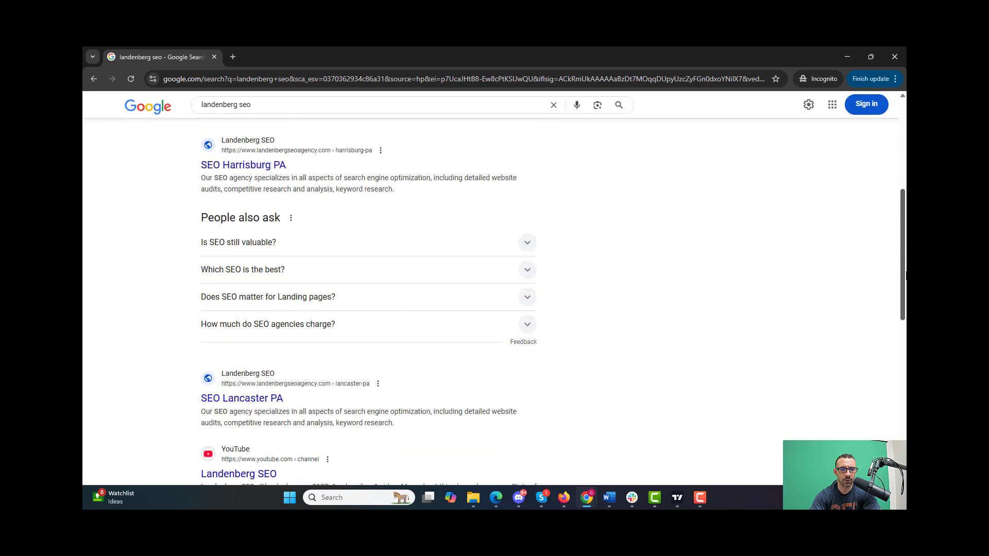
scroll("down", 3)
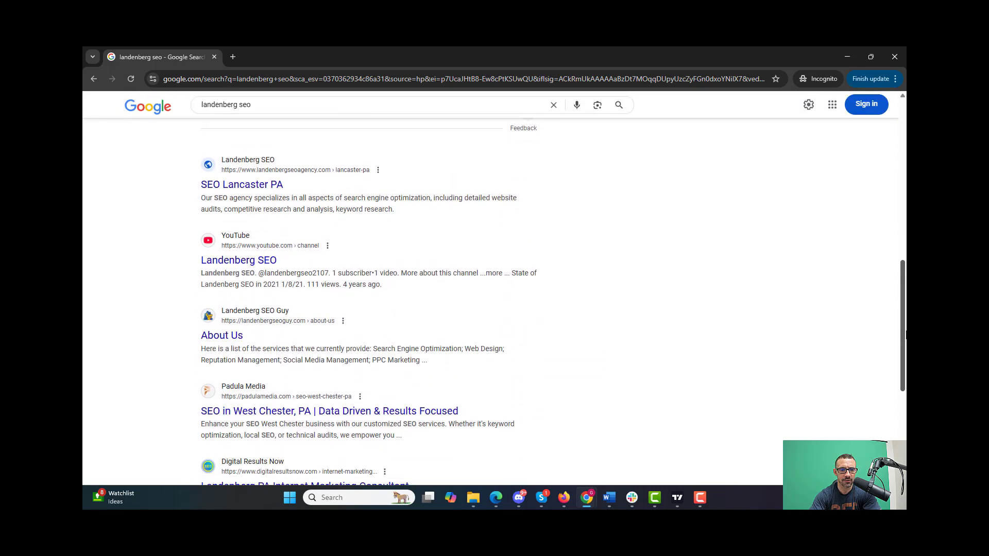
scroll("down", 3)
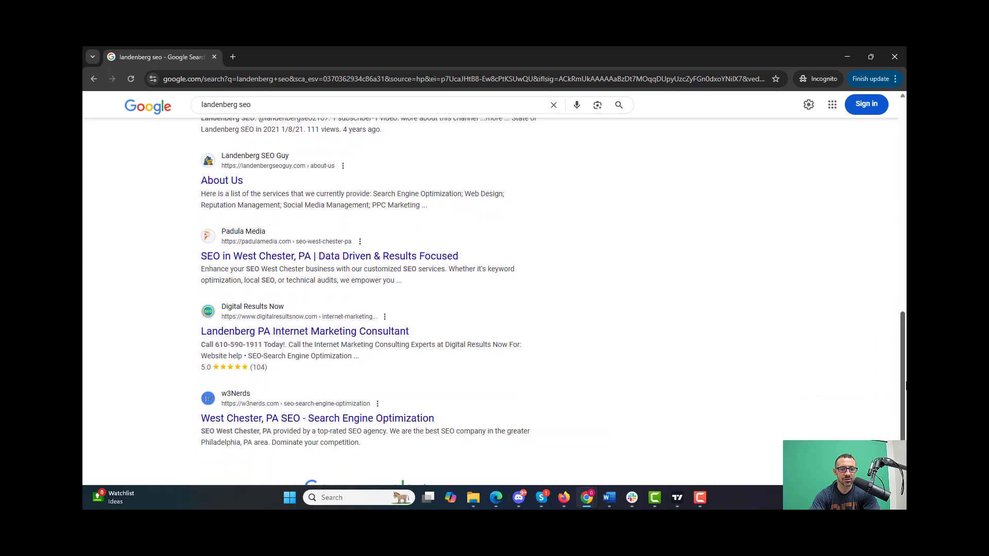
scroll("up", 3)
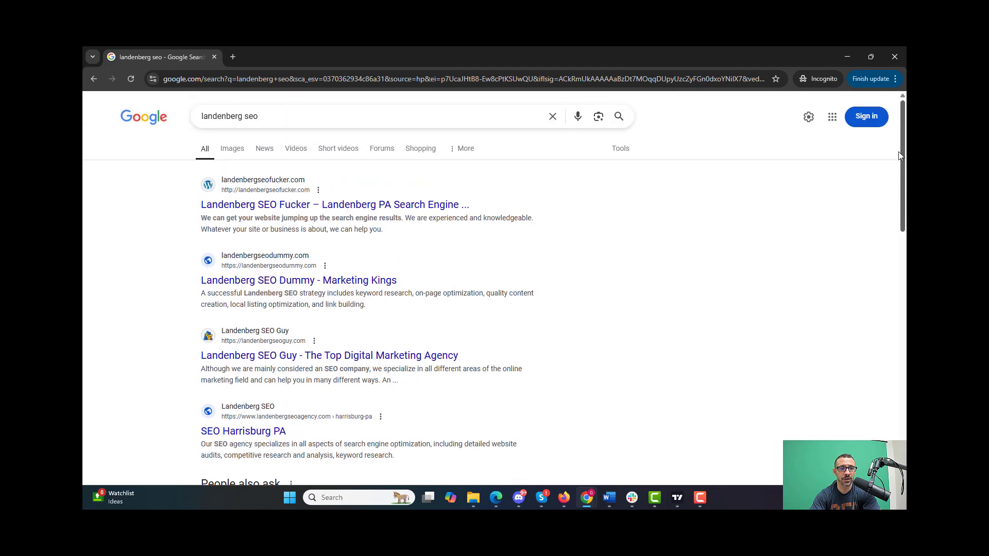
mouse_move(487, 290)
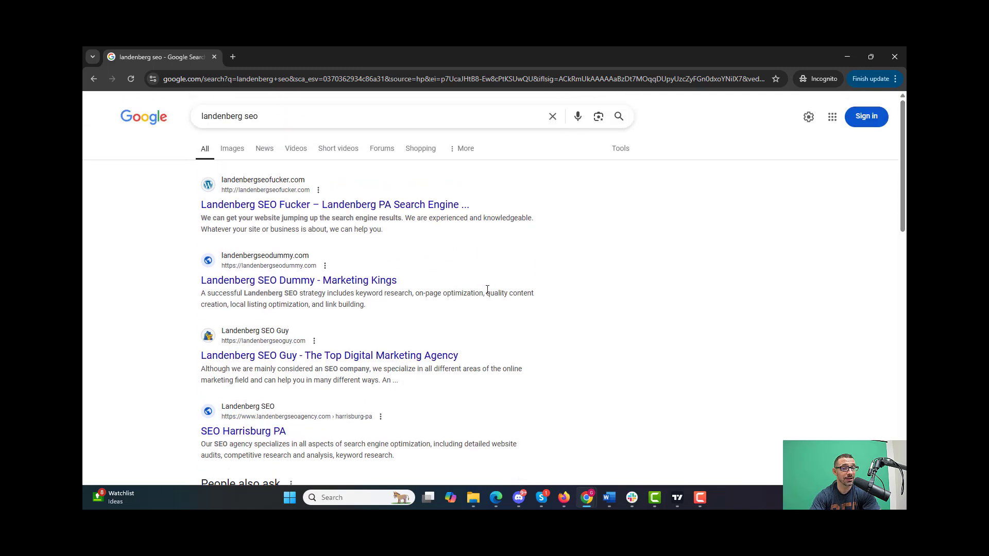
mouse_move(447, 294)
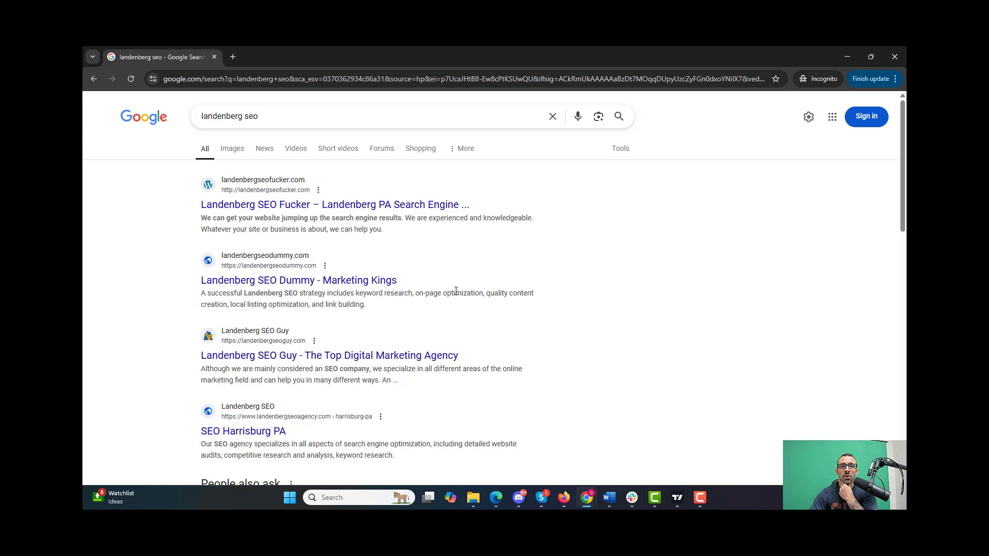
mouse_move(490, 270)
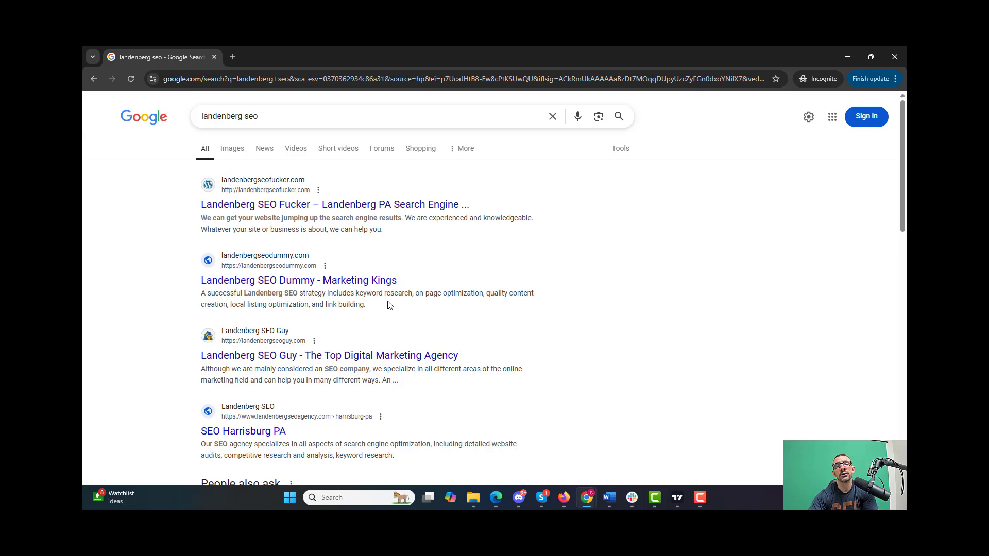
mouse_move(422, 292)
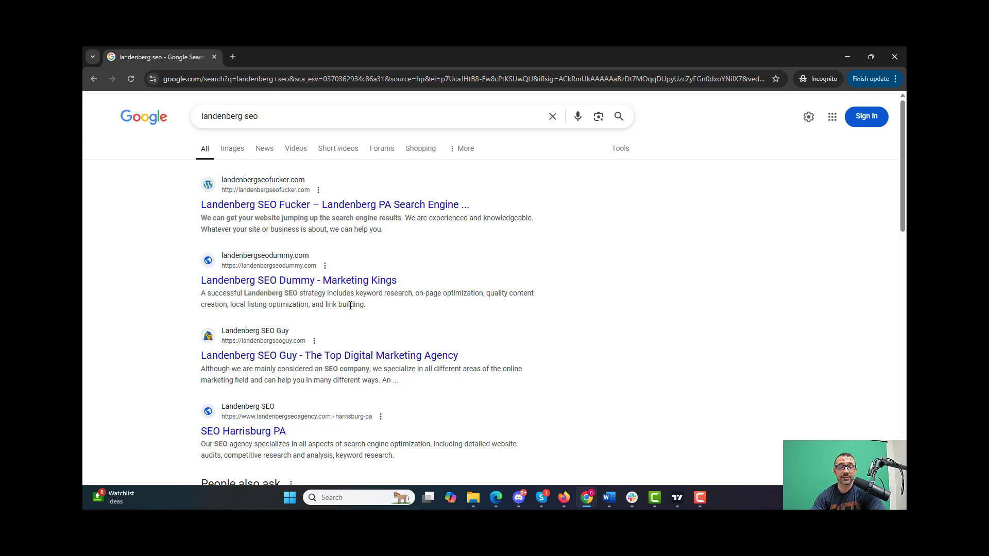
mouse_move(533, 429)
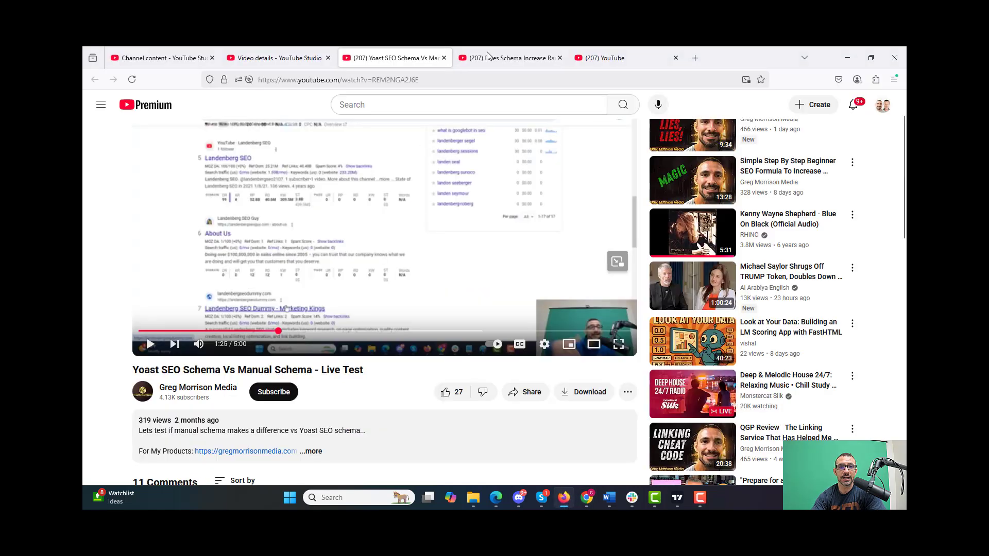
- Switch to the 'Does Schema Increase Rankings? Lets Put It To The Test' video tab
left_click(505, 57)
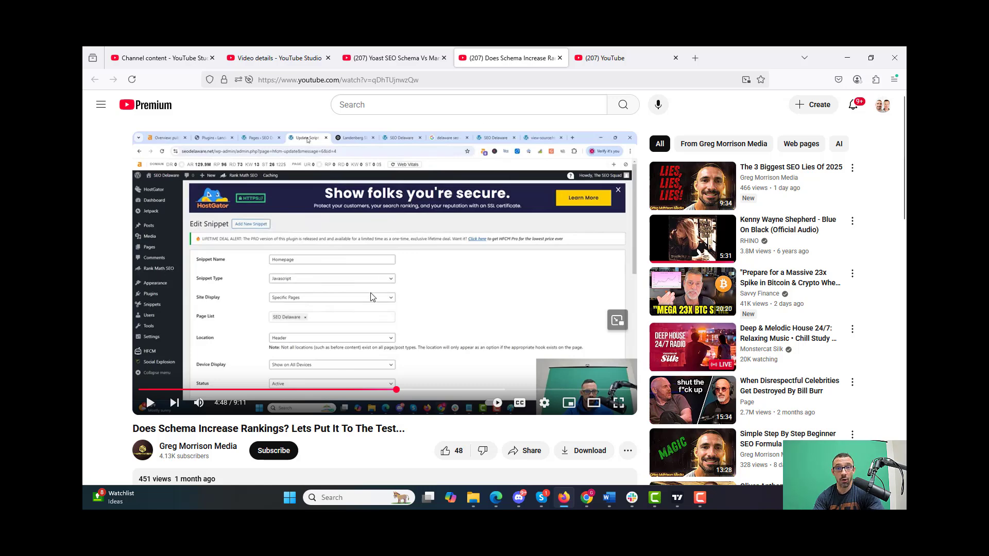
mouse_move(221, 192)
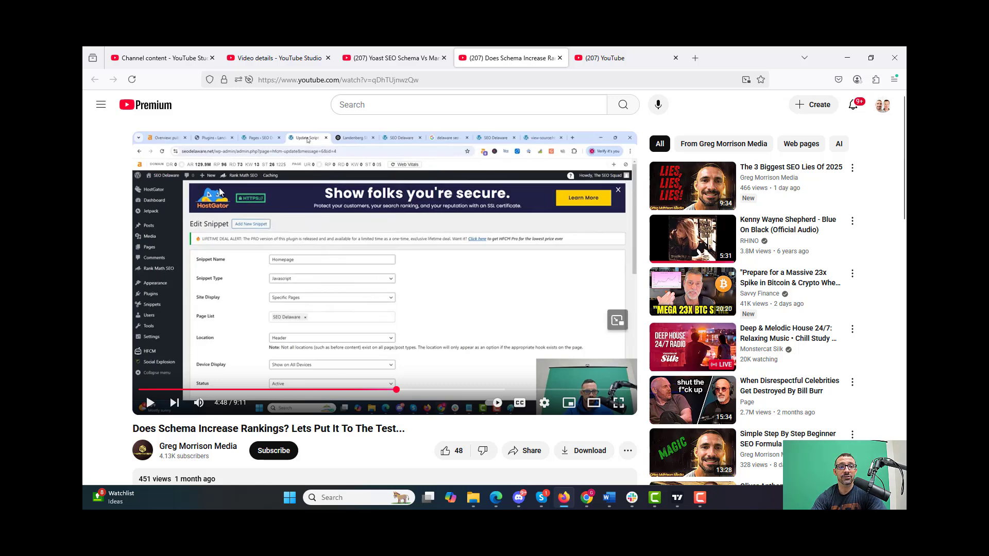
mouse_move(205, 157)
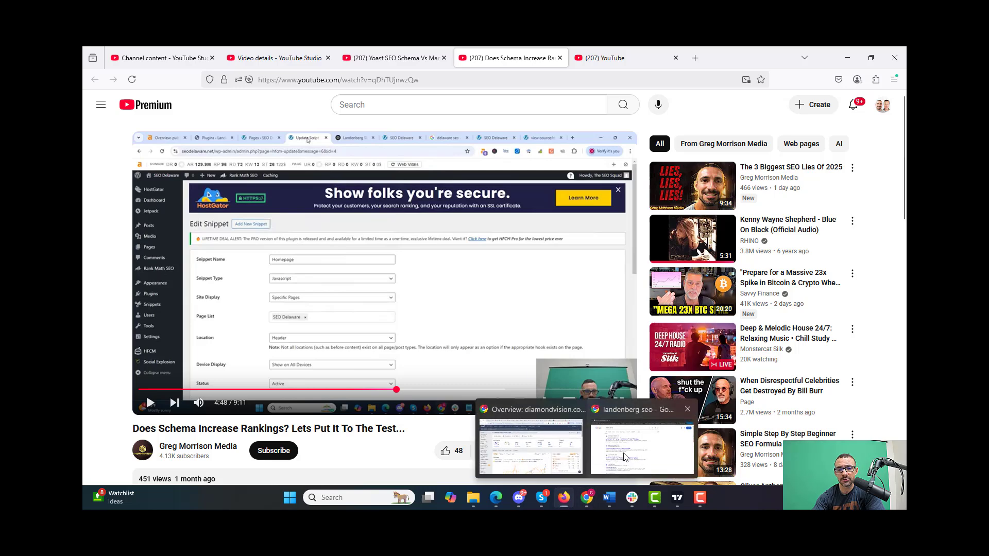
- Search Google for 'delaware seo' and scroll through the first results page
left_click(641, 450)
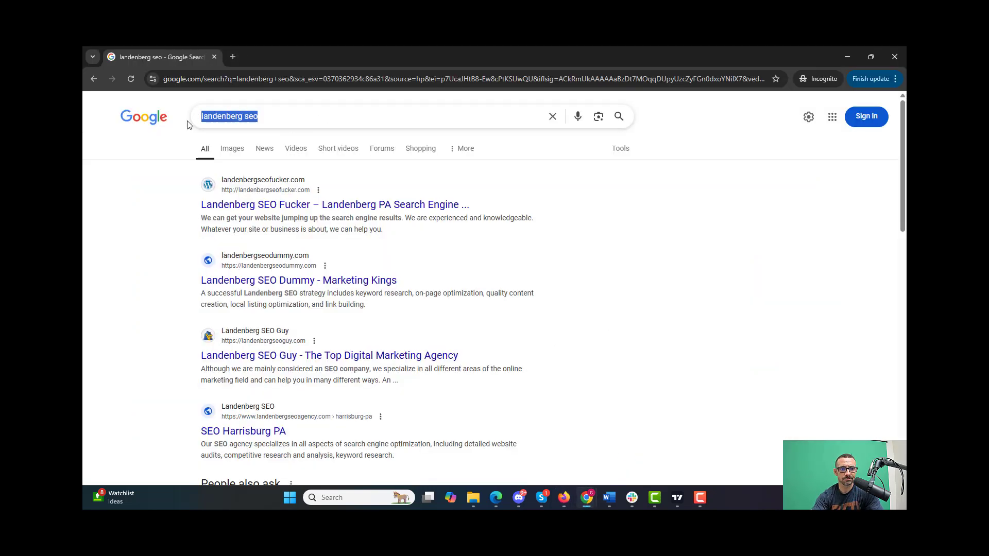
type("delaware s")
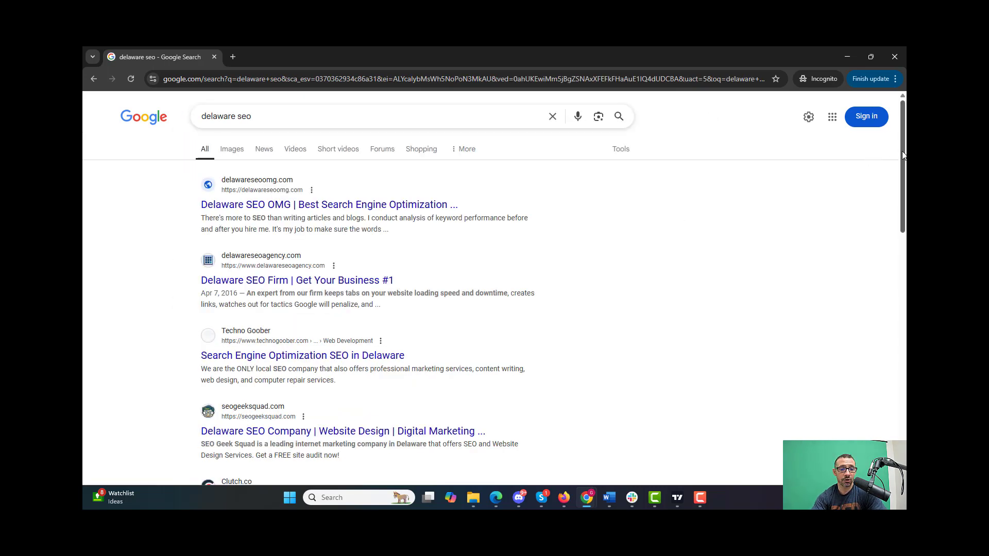
scroll("down", 3)
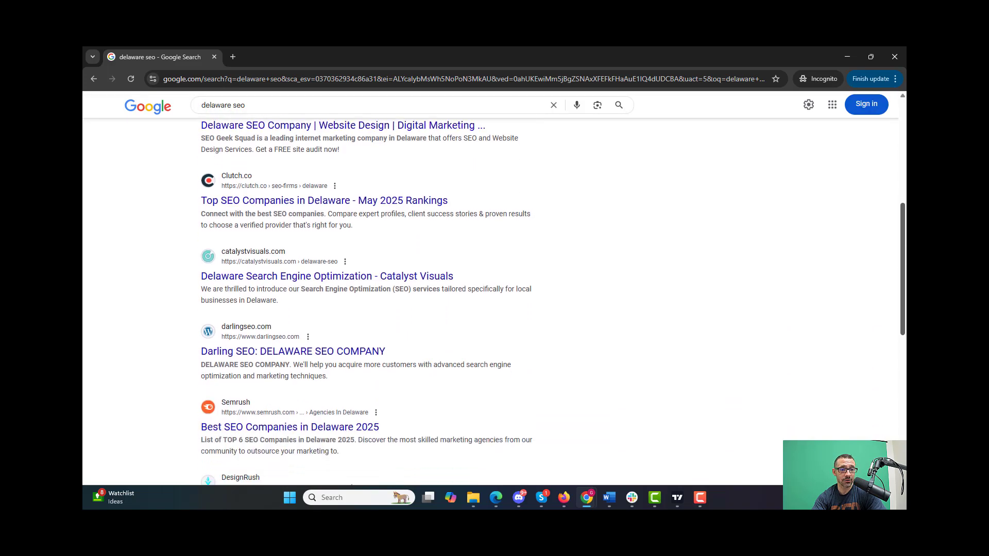
scroll("down", 3)
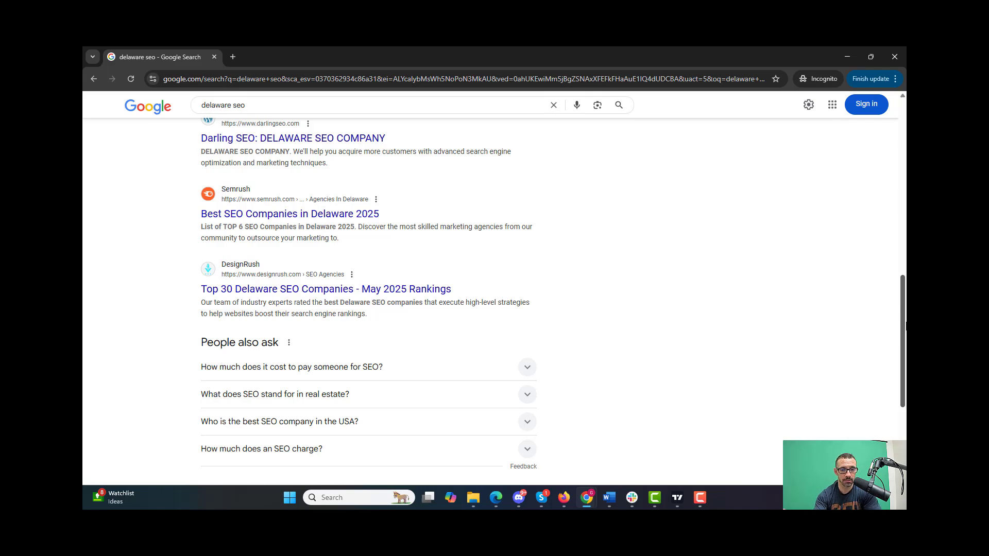
scroll("up", 3)
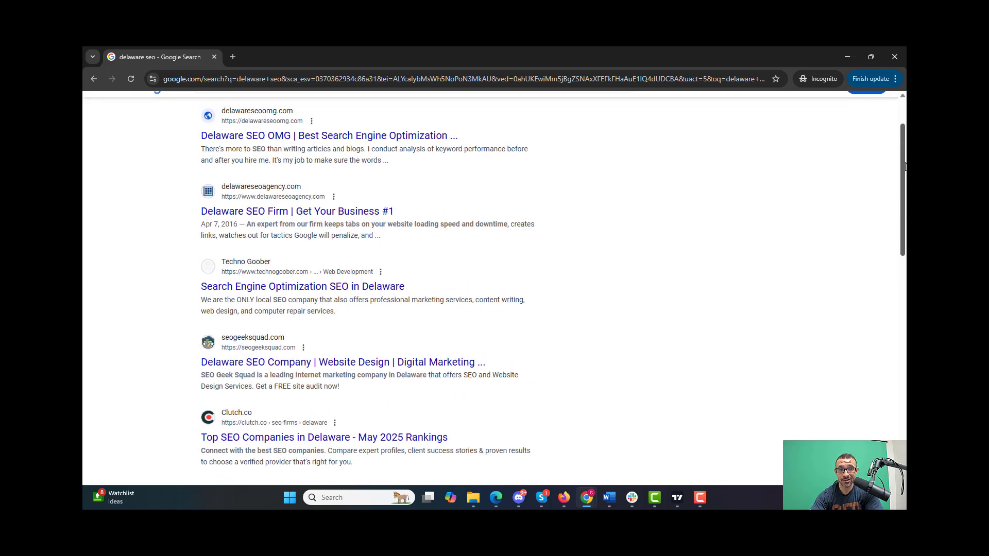
scroll("up", 3)
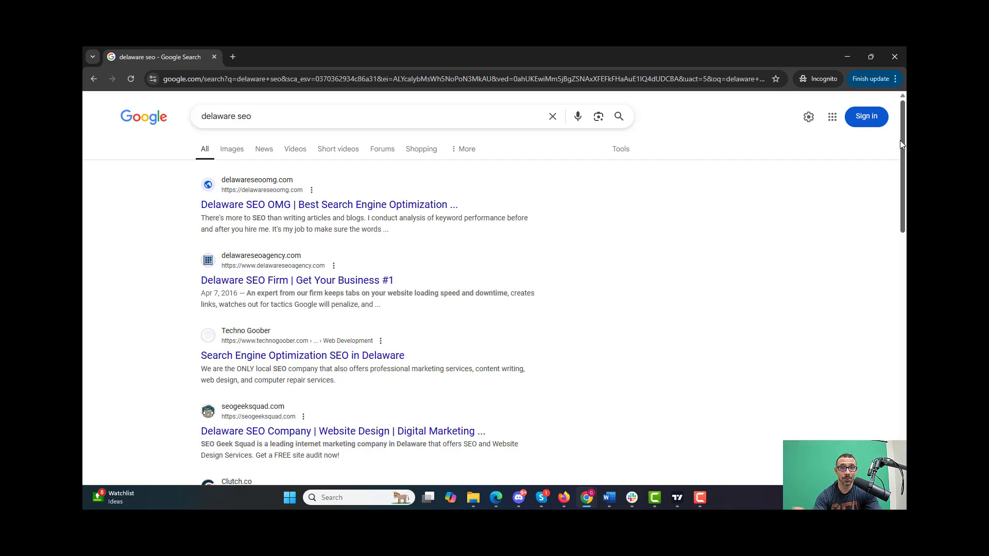
scroll("down", 3)
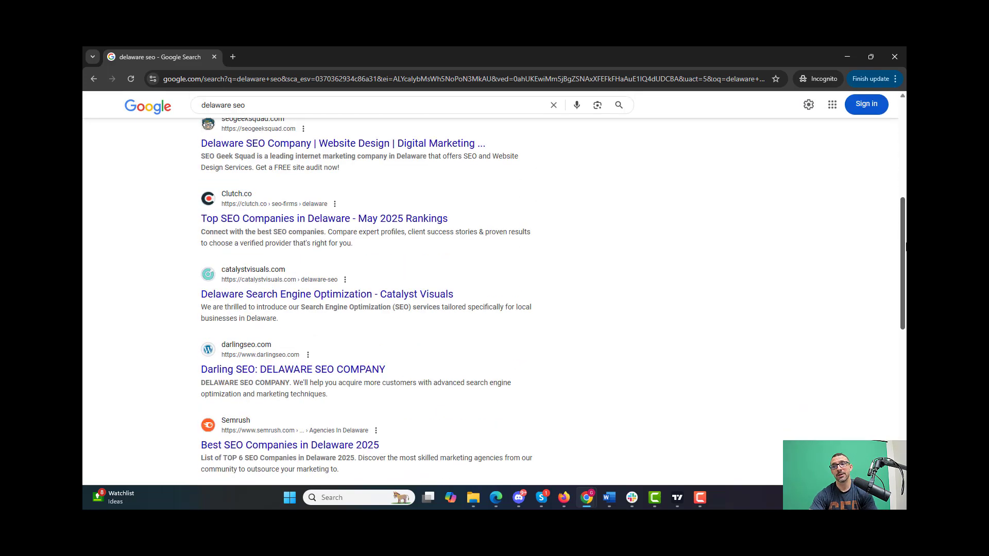
scroll("down", 3)
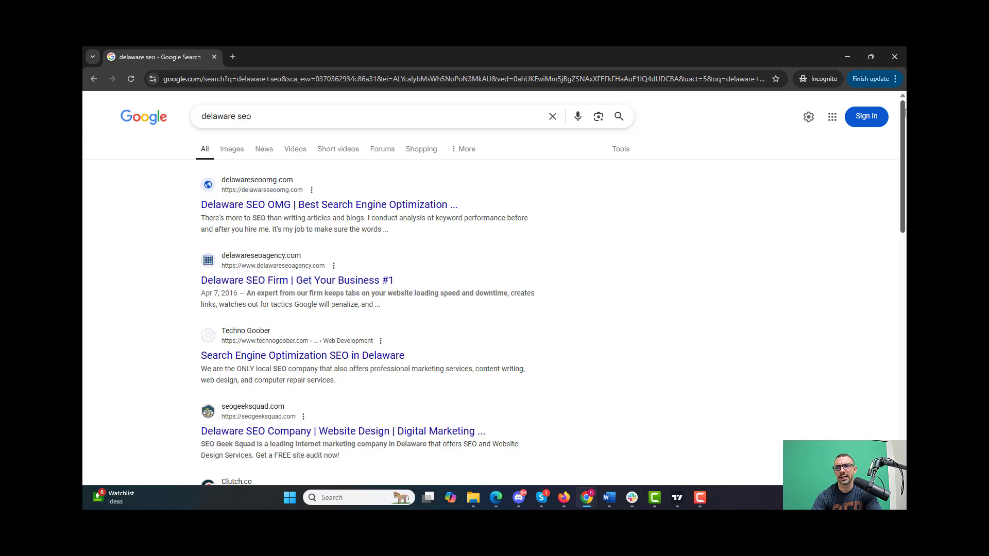
- View the second page of delaware seo results, then search for 'miami seo'
scroll("down", 3)
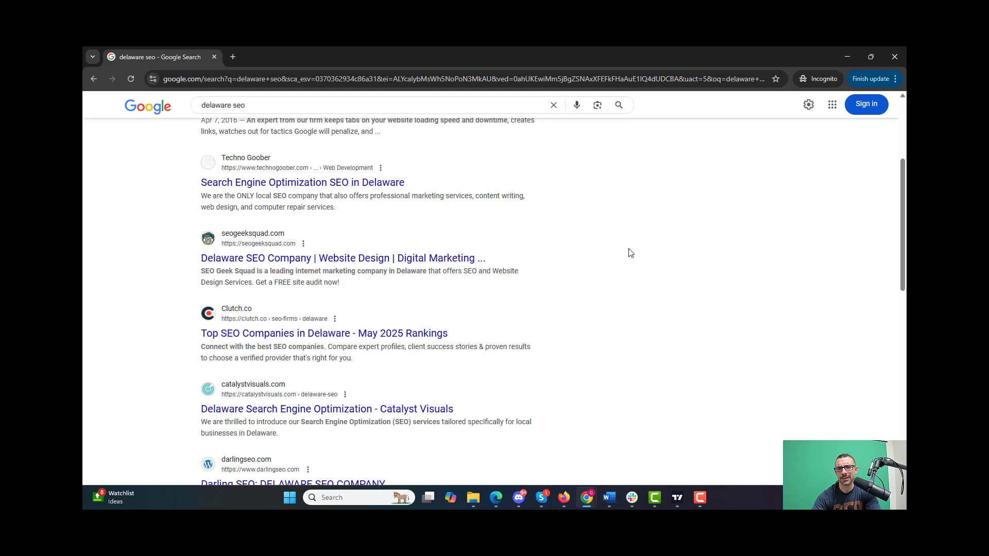
mouse_move(642, 290)
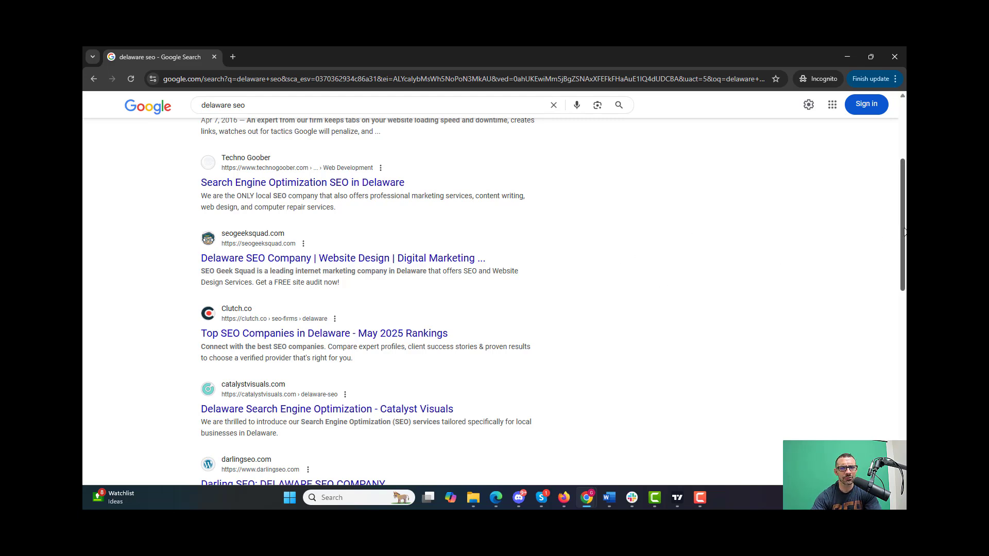
scroll("down", 3)
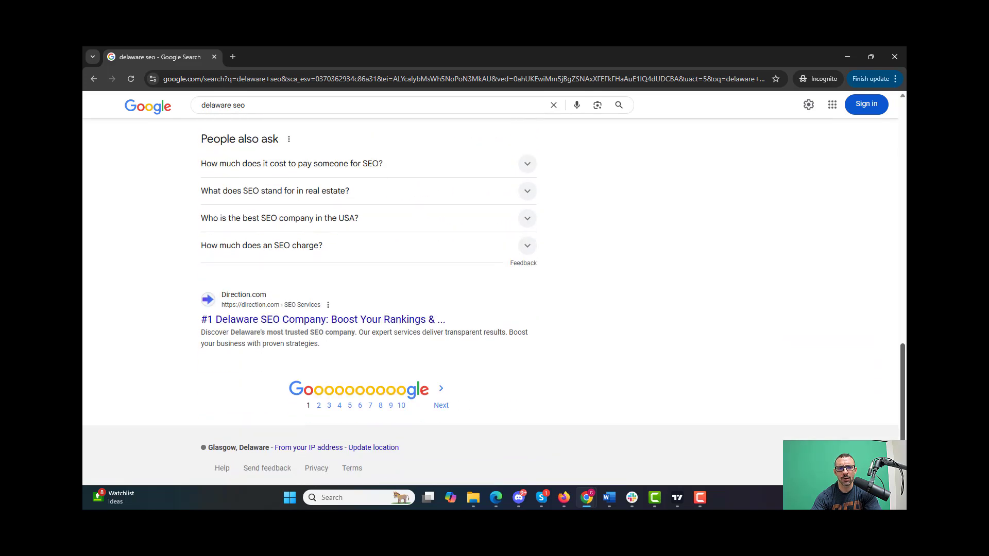
mouse_move(441, 407)
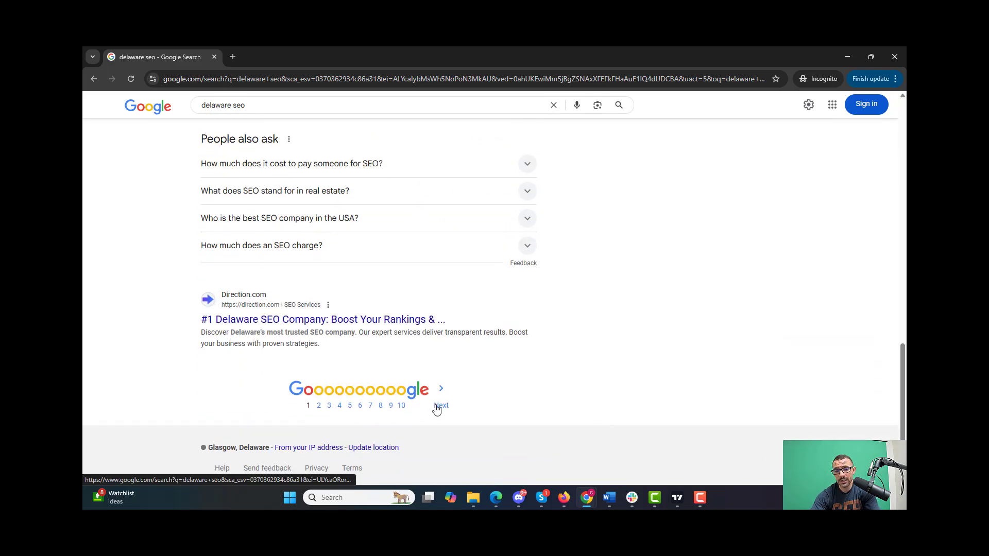
left_click(441, 405)
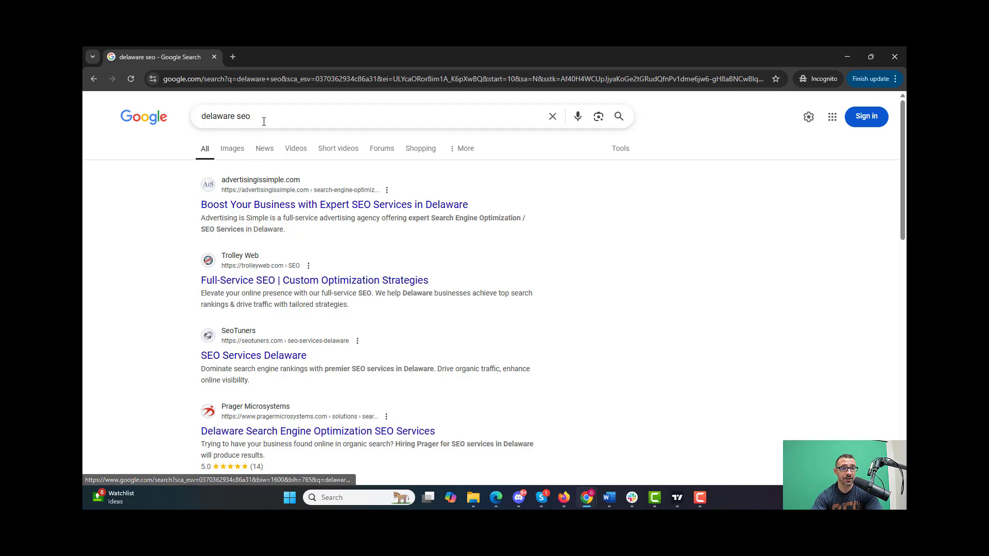
type("miami seo")
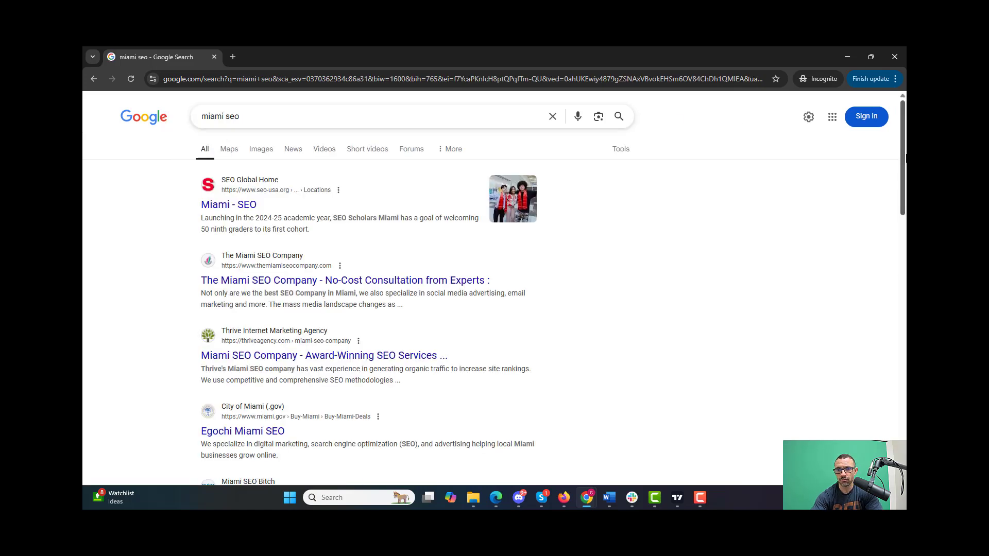
scroll("down", 3)
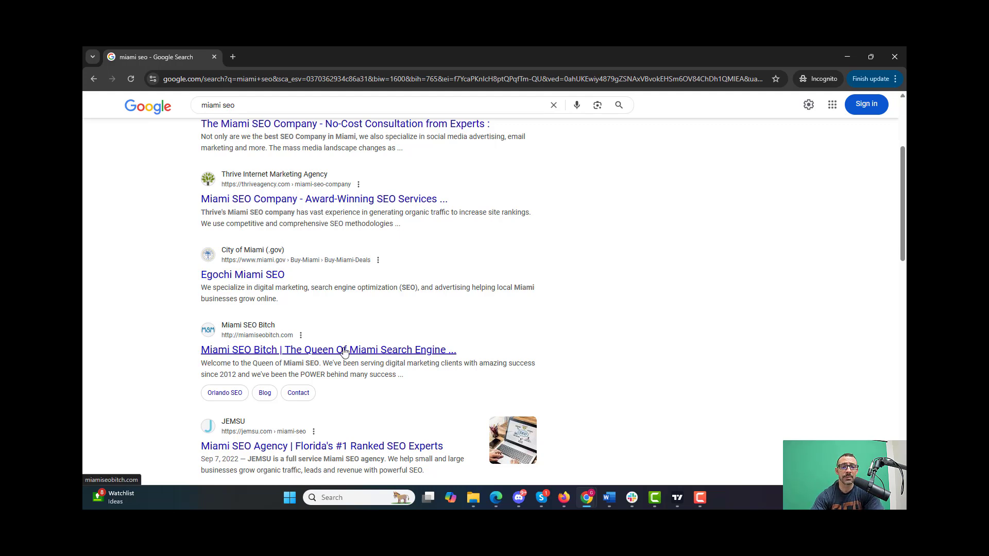
mouse_move(411, 318)
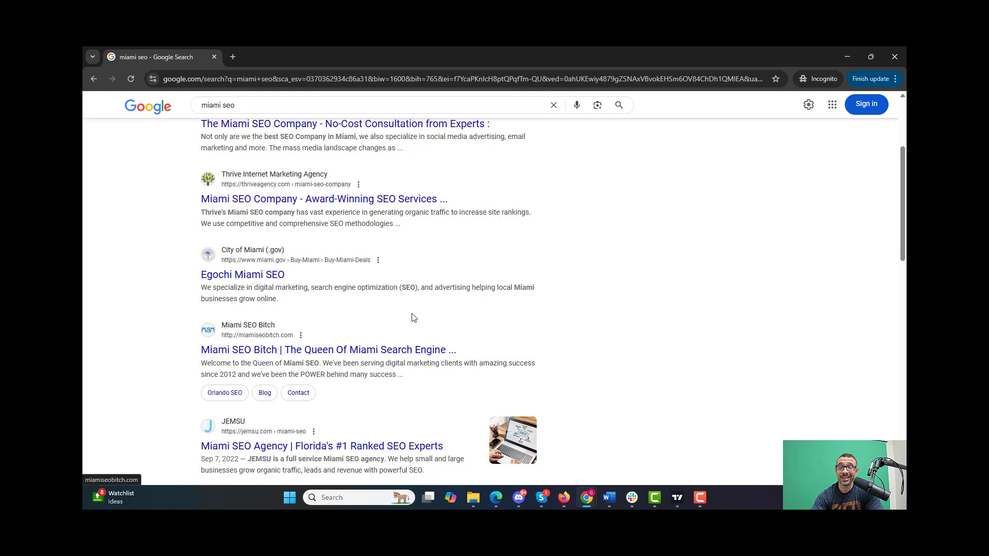
mouse_move(318, 357)
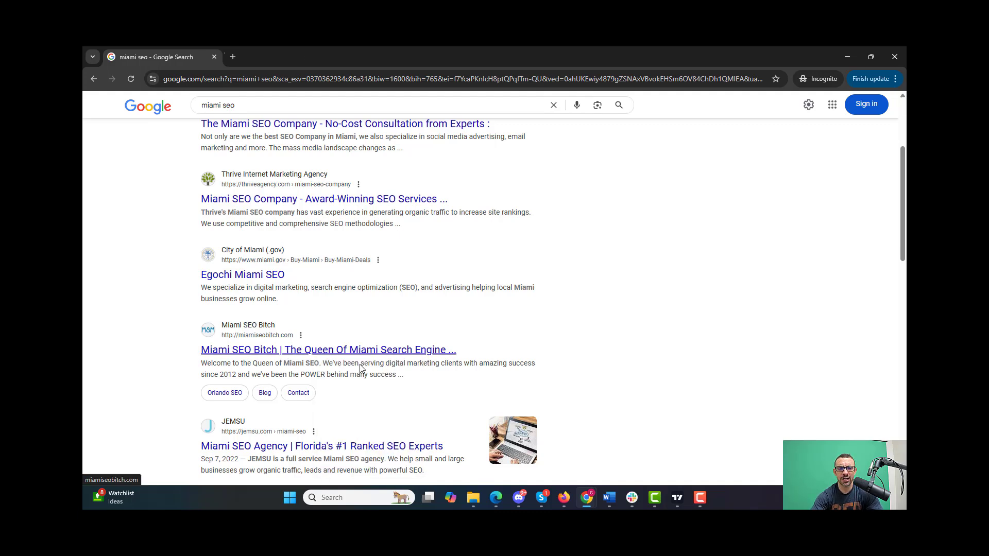
- Search the miamiseobitch.com page source for 'schema', finding 10 Yoast markup matches
left_click(327, 350)
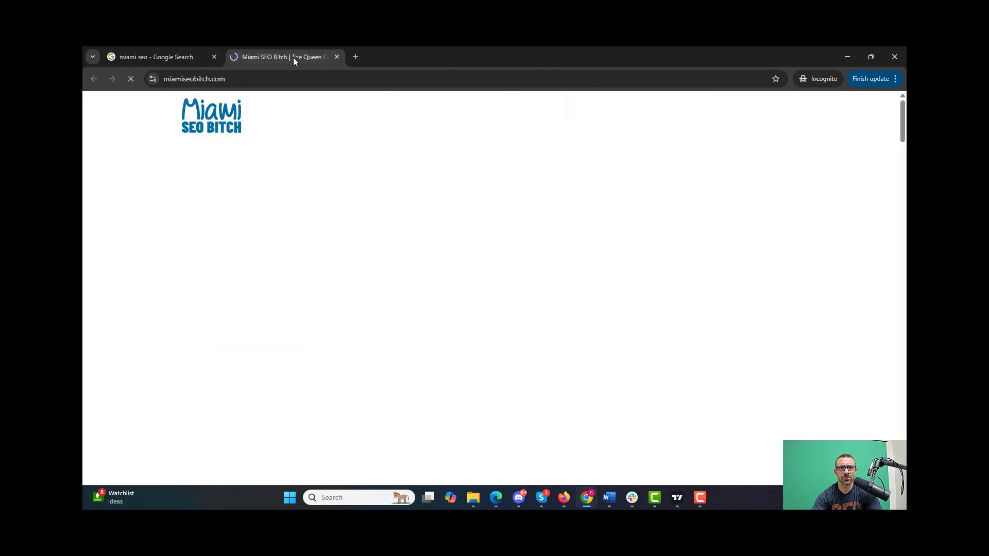
right_click(750, 202)
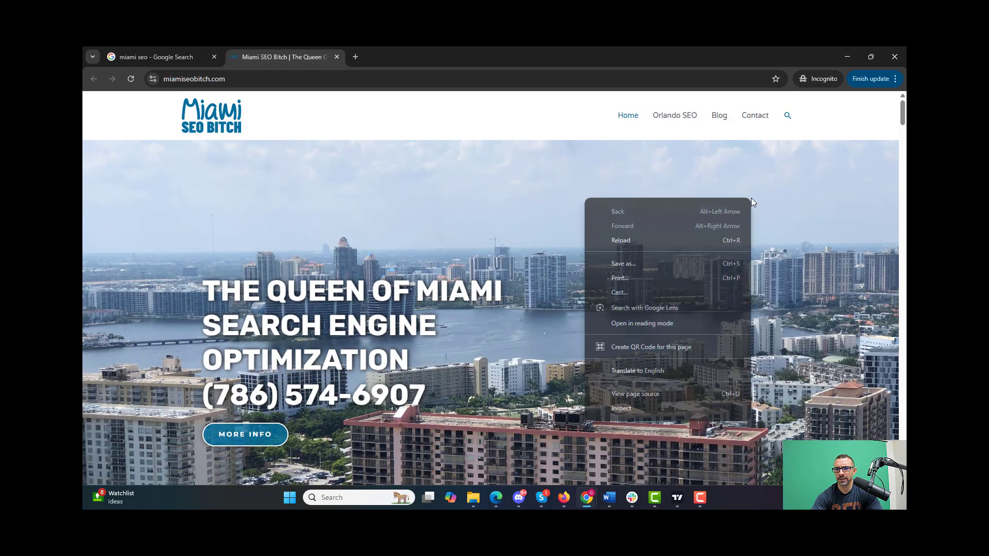
left_click(635, 394)
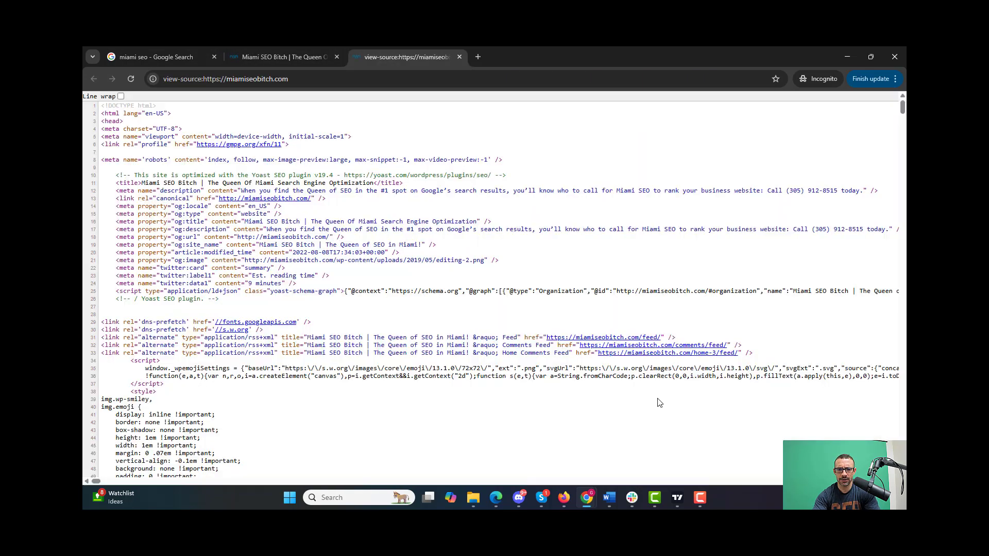
type("schema")
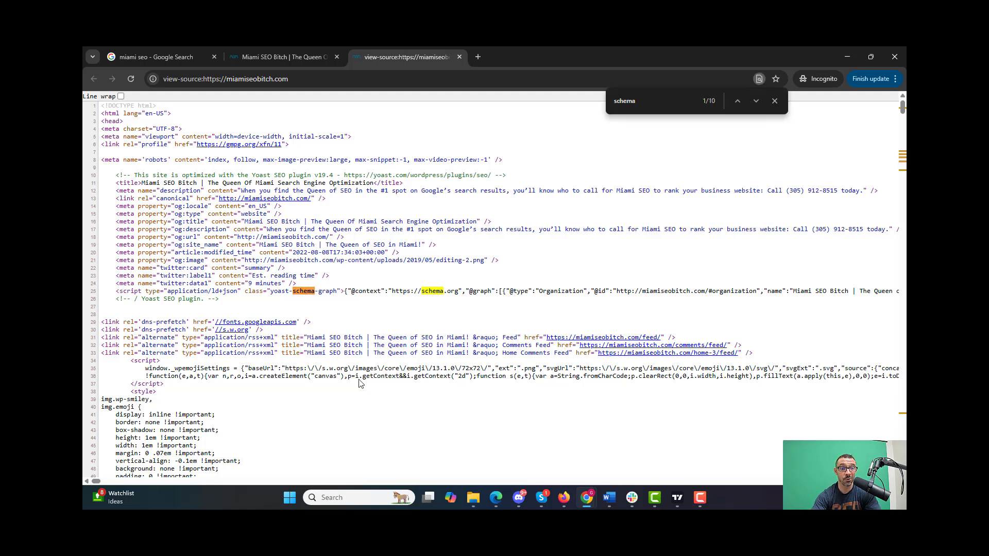
mouse_move(326, 304)
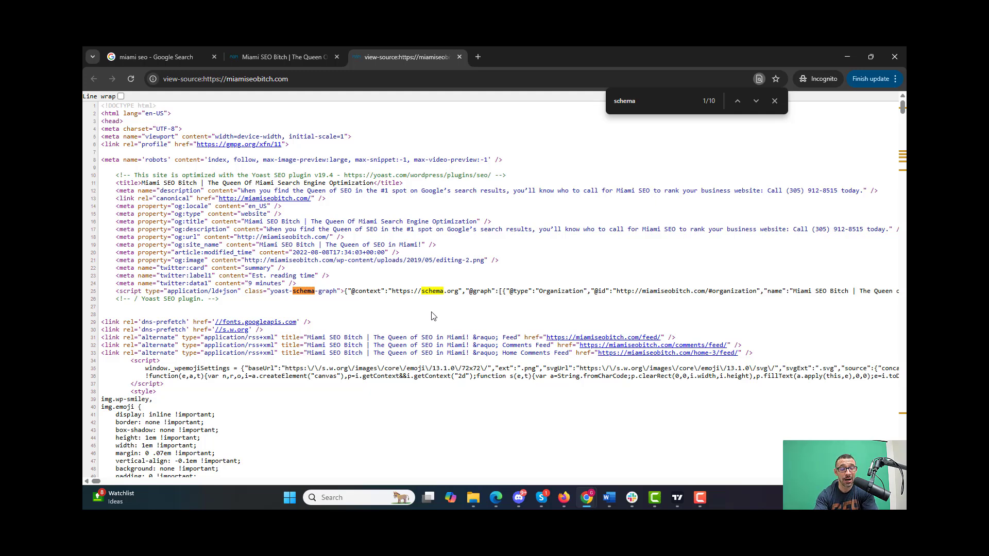
mouse_move(466, 302)
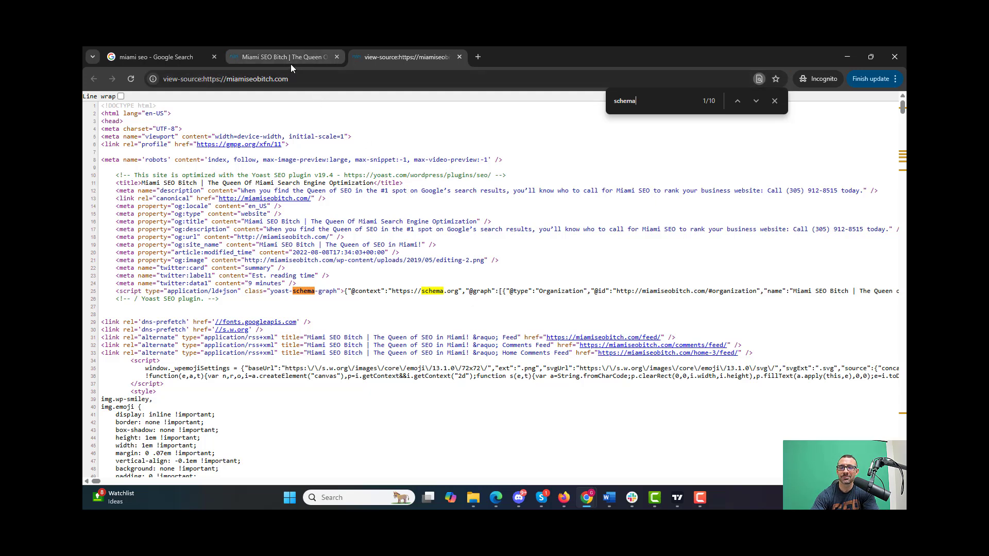
mouse_move(284, 57)
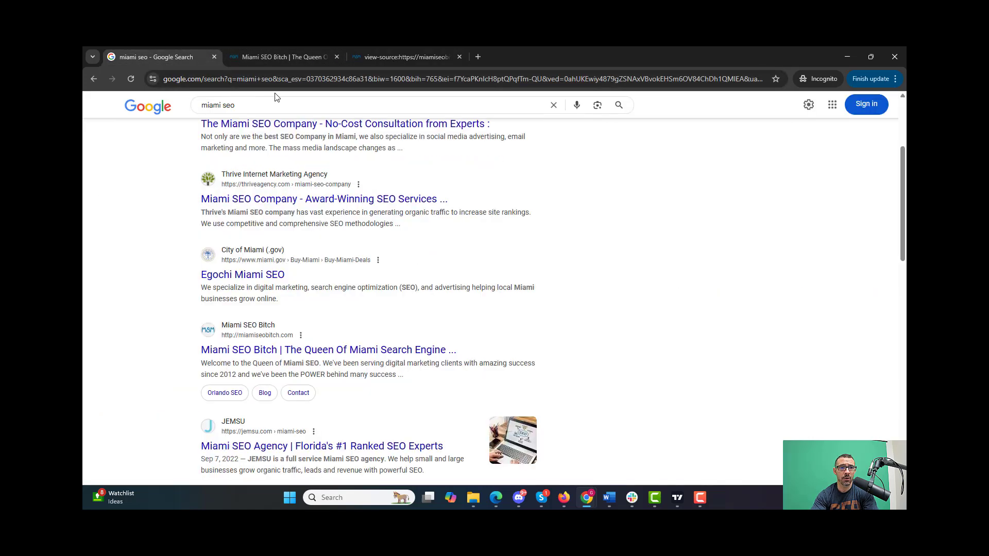
- Search Google for 'delaware seo' again and scroll the results
type("delaware")
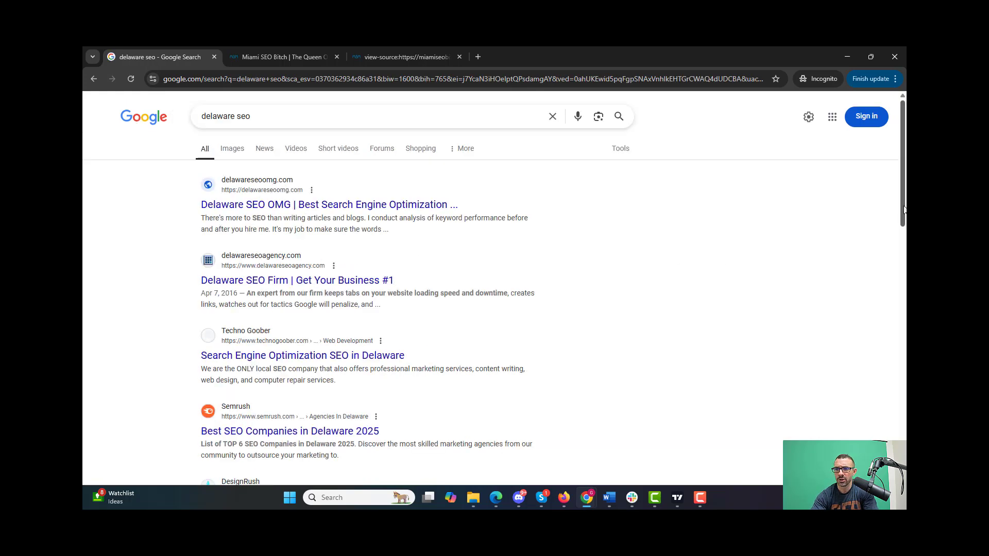
scroll("down", 3)
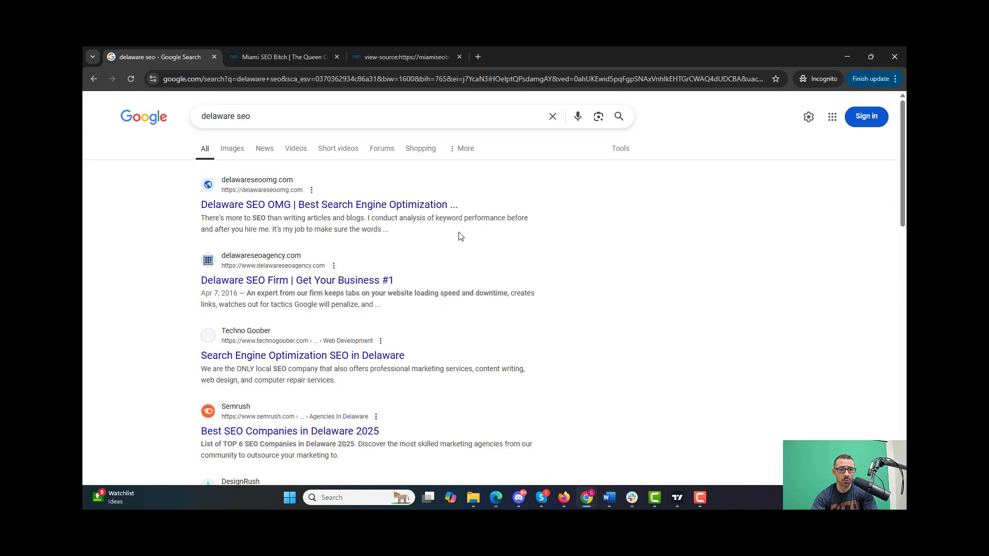
- Check the delawareseoagency.com page source for schema, finding none, and return to the results
left_click(297, 280)
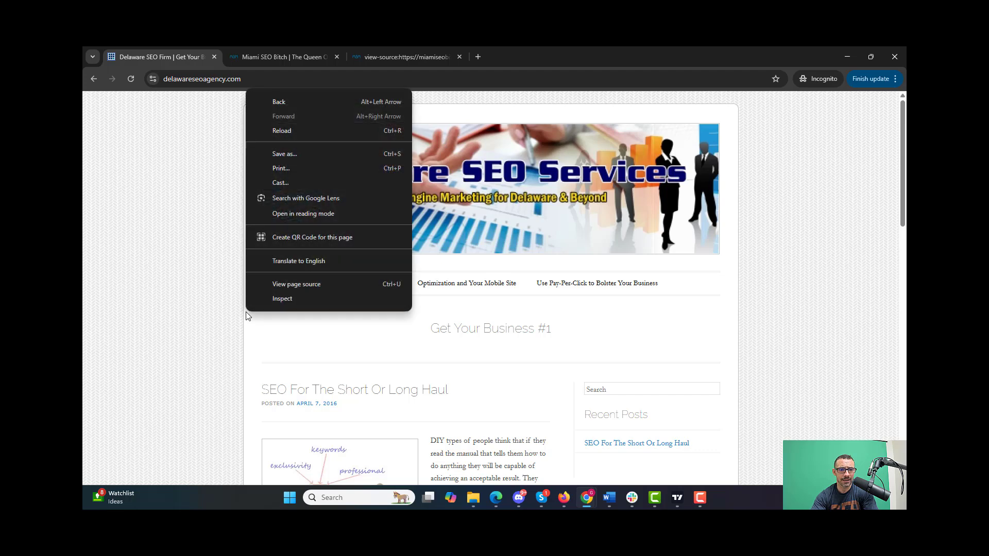
left_click(295, 283)
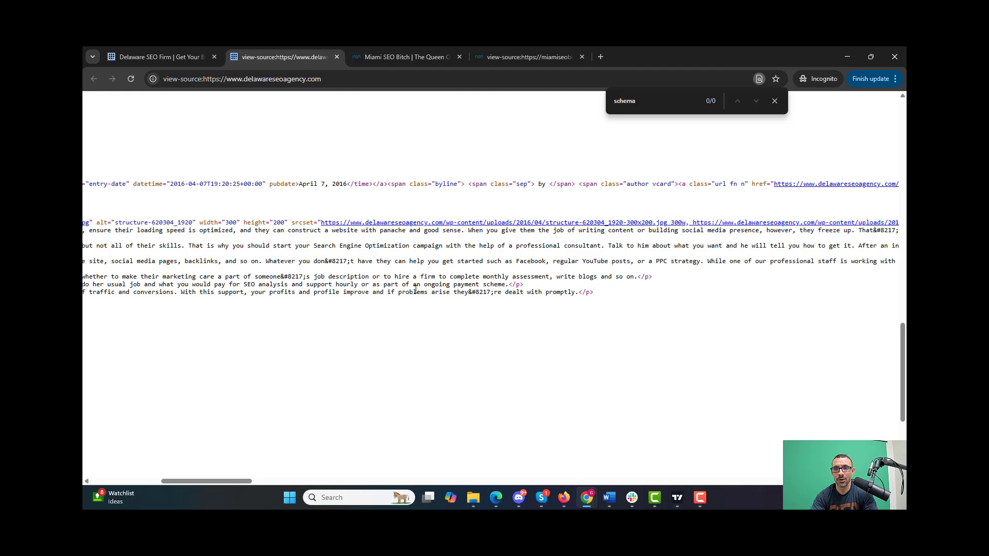
mouse_move(769, 127)
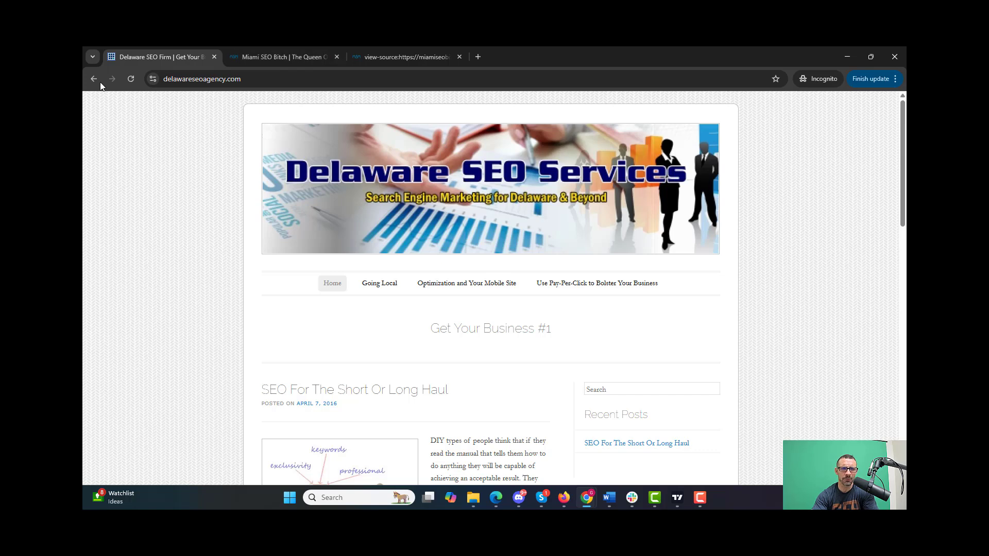
left_click(93, 79)
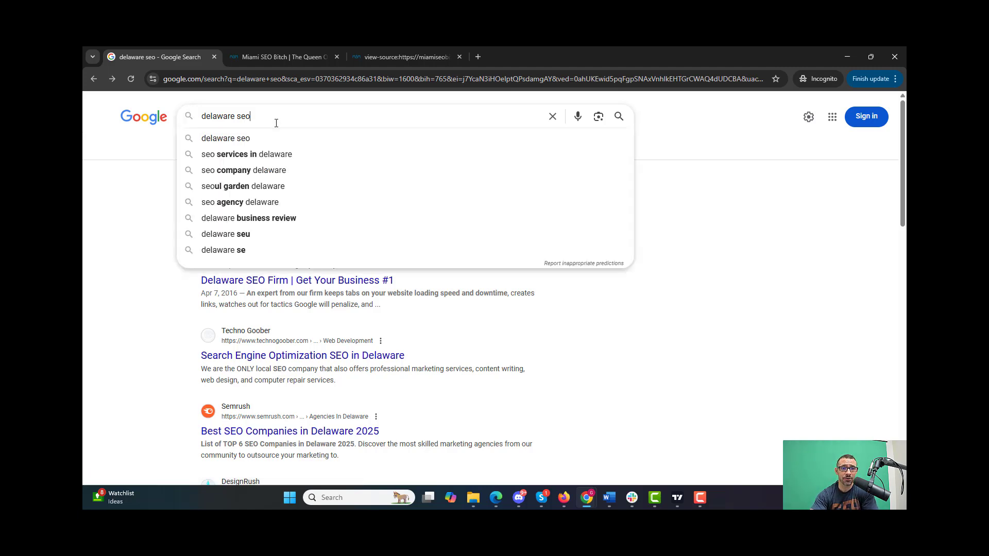
- Scroll through delaware seo results pages 1 and 2, reaching page 3 led by kingkong.co
scroll("down", 3)
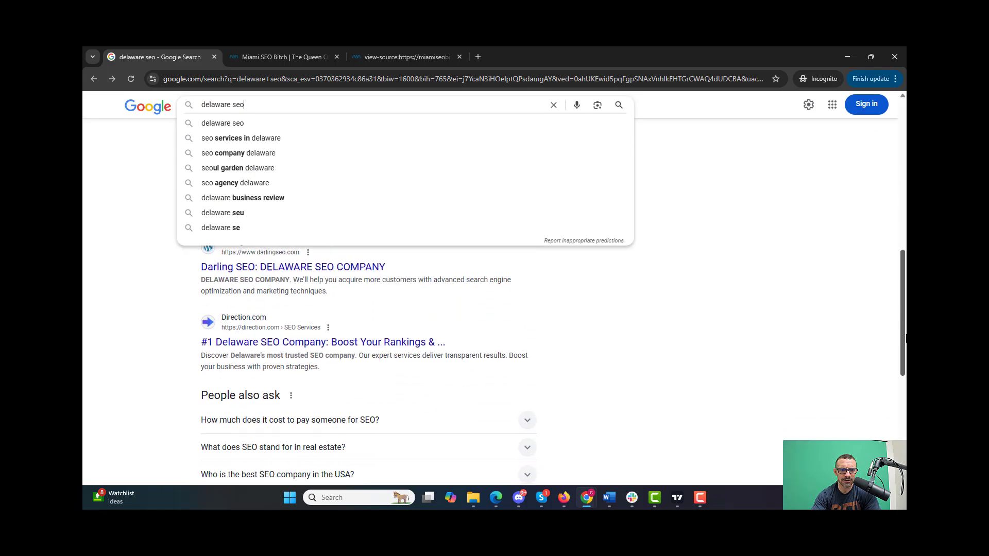
scroll("down", 3)
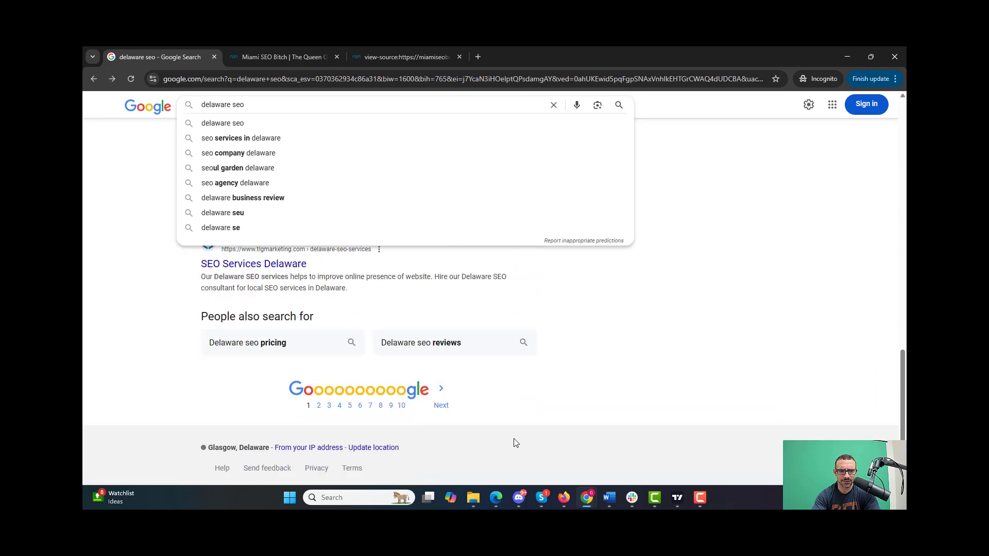
left_click(441, 405)
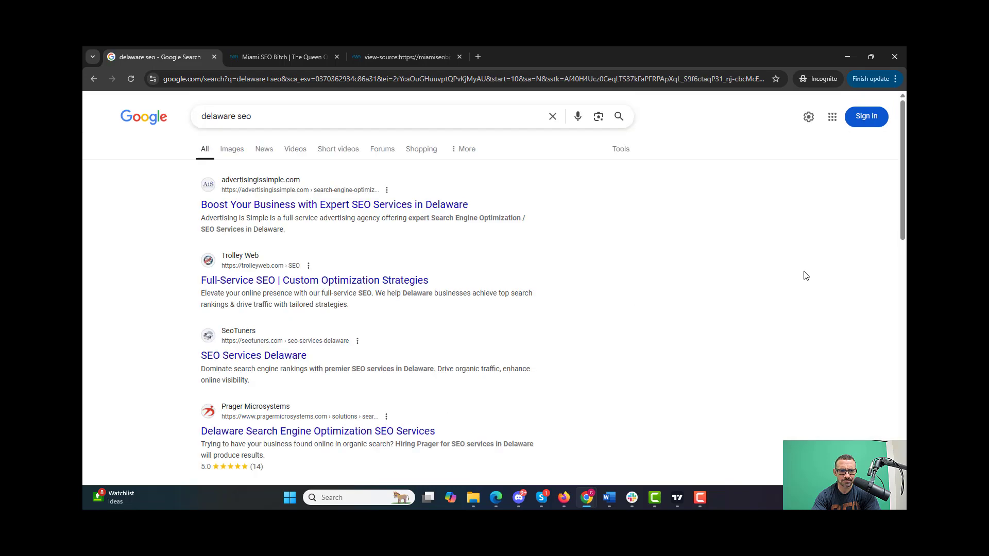
scroll("down", 3)
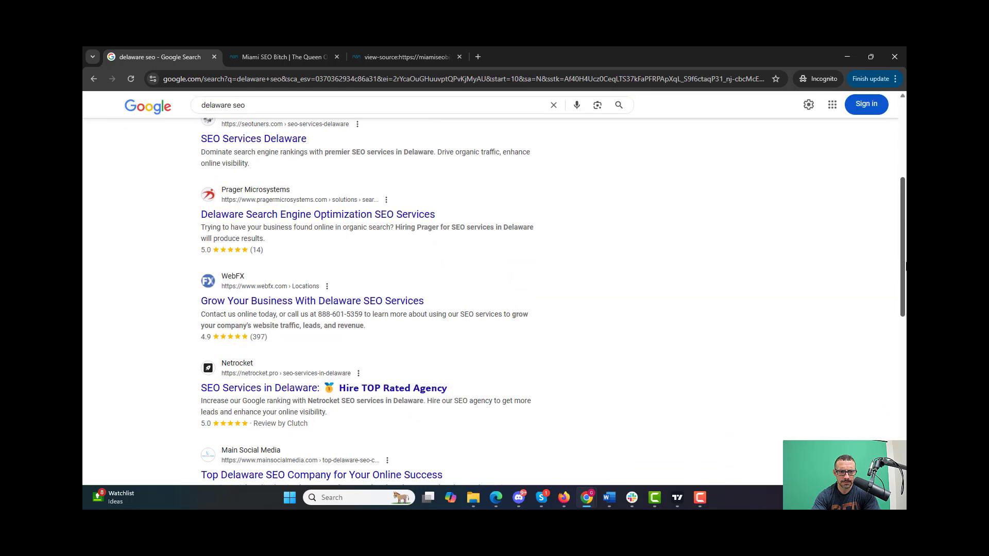
scroll("down", 3)
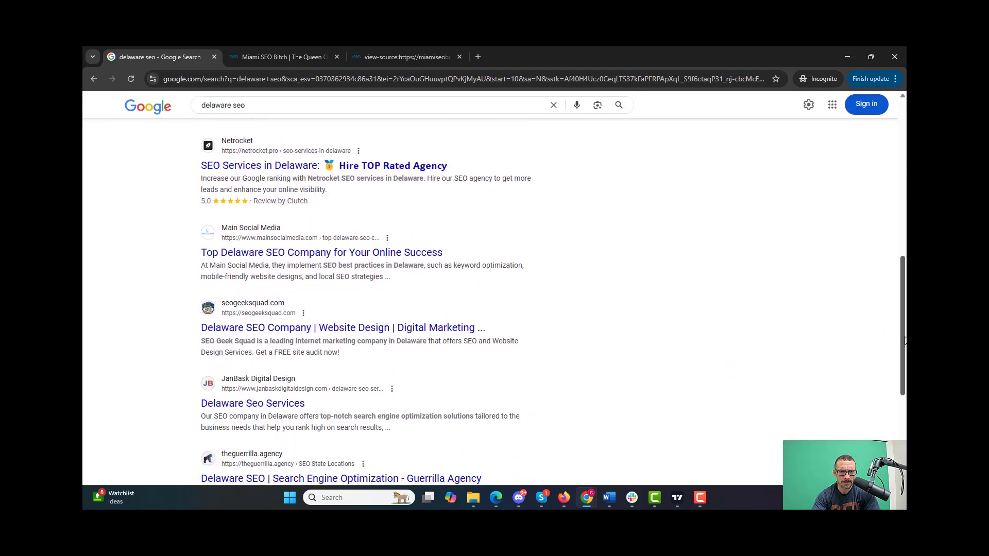
scroll("down", 3)
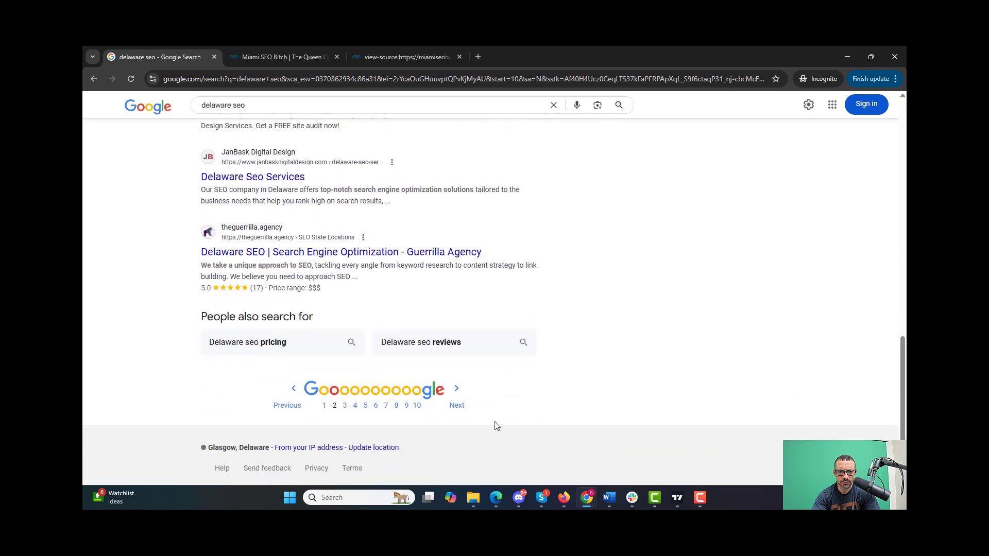
left_click(456, 405)
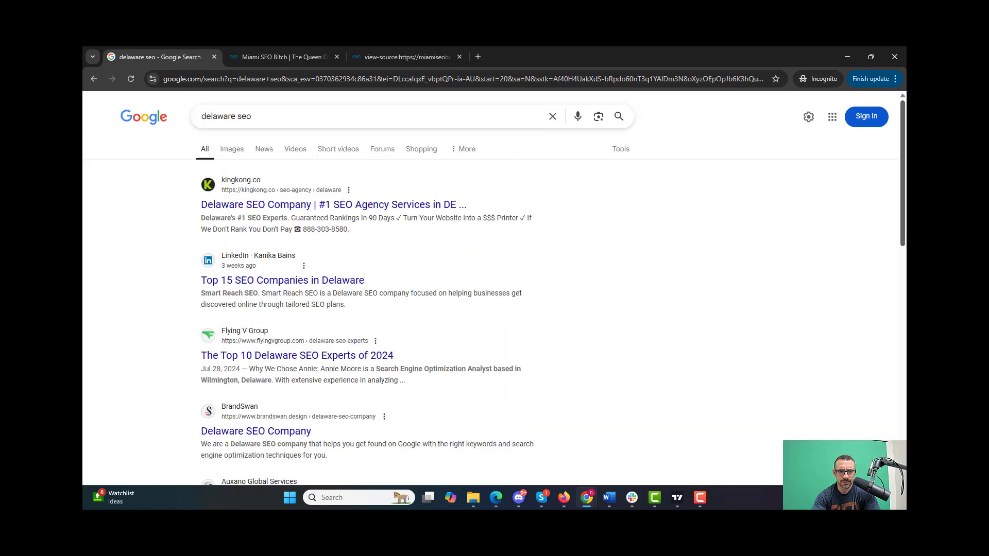
scroll("down", 3)
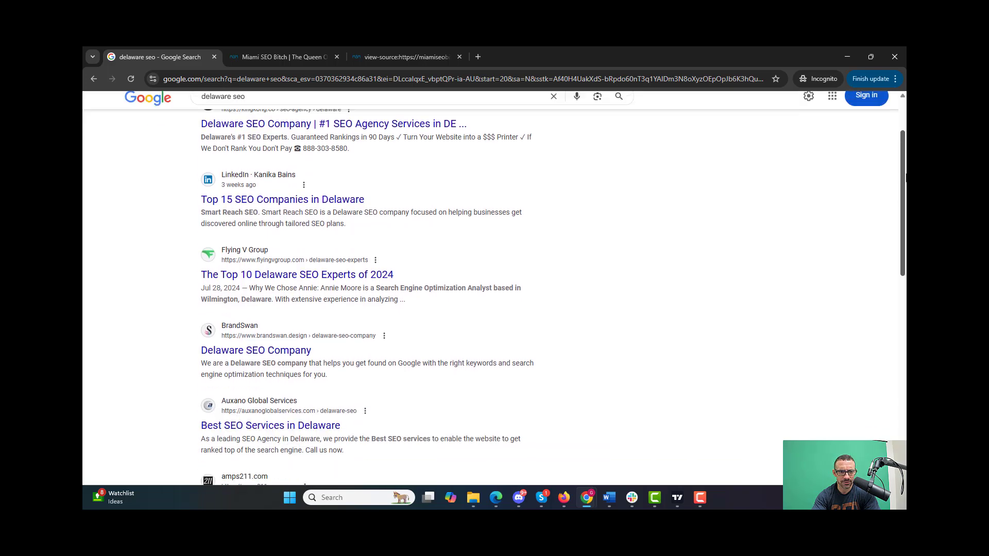
scroll("down", 3)
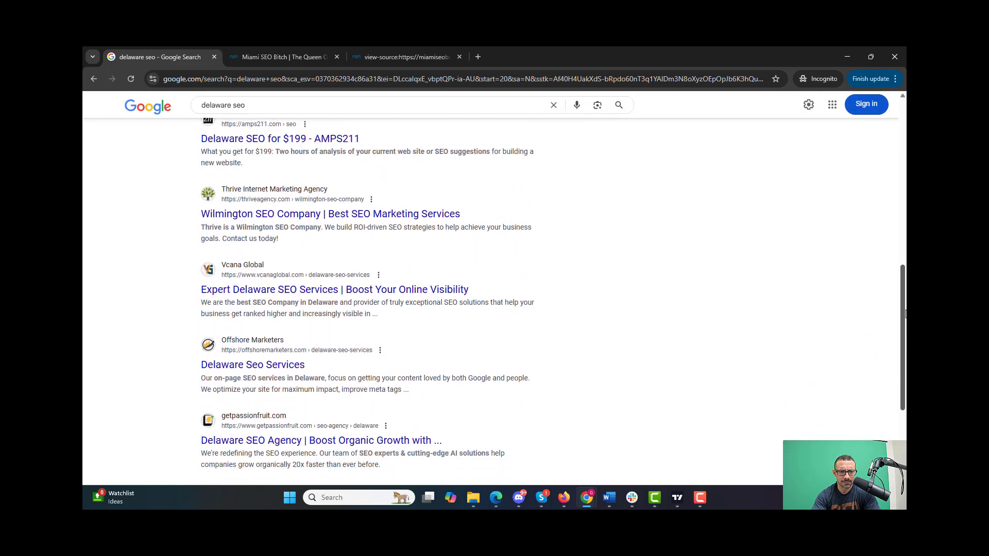
scroll("up", 3)
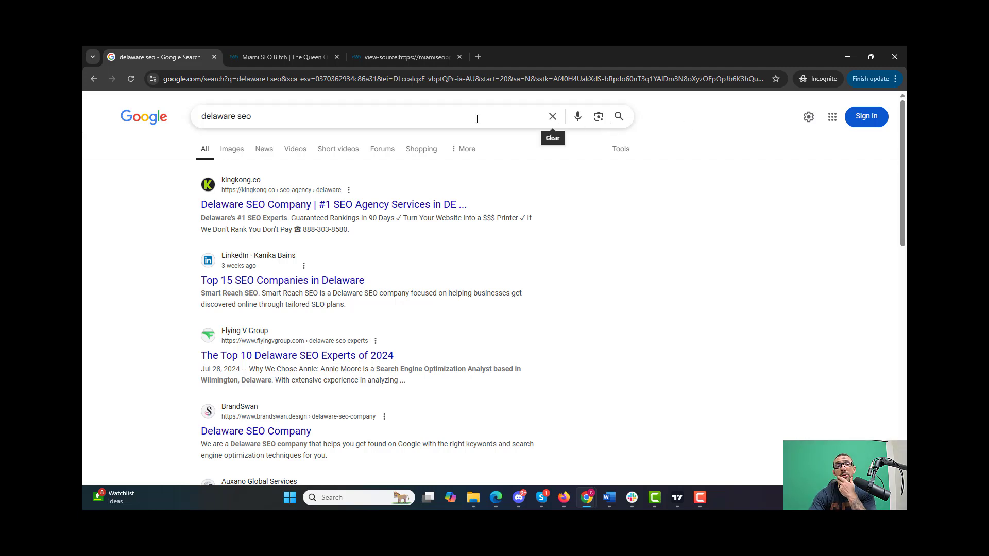
mouse_move(413, 115)
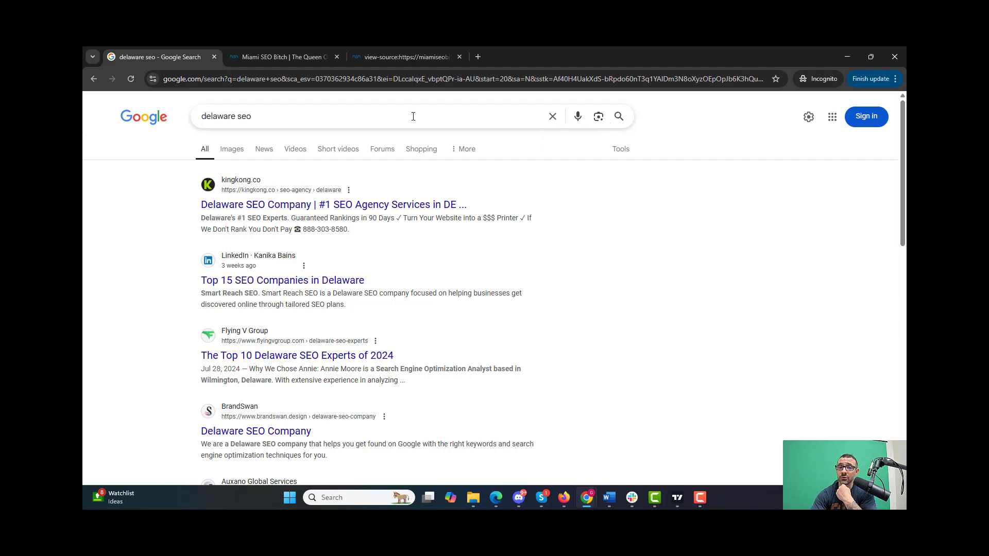
- Search 'landenberg seo' and scroll the results, led by landenbergseofucker.com and other test sites
type("landenberg")
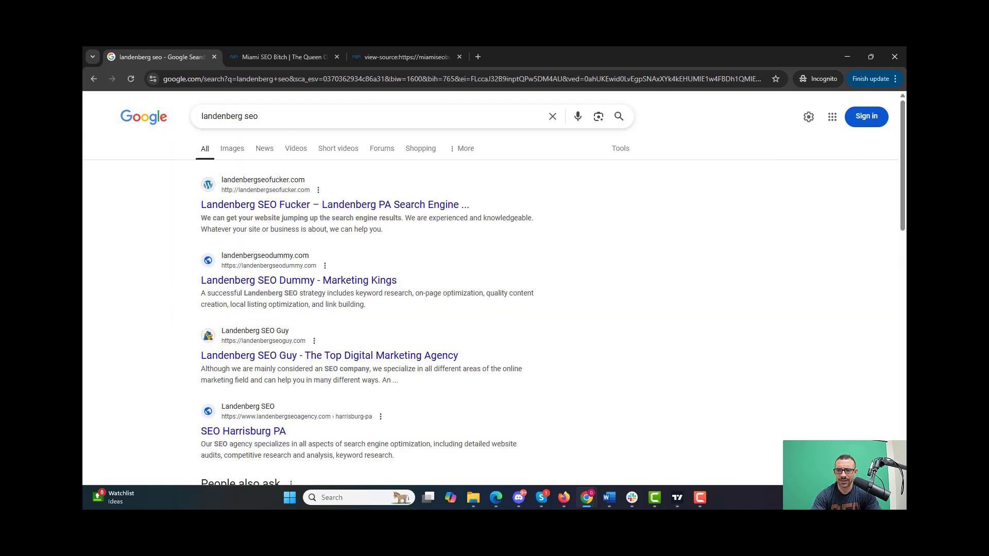
scroll("down", 3)
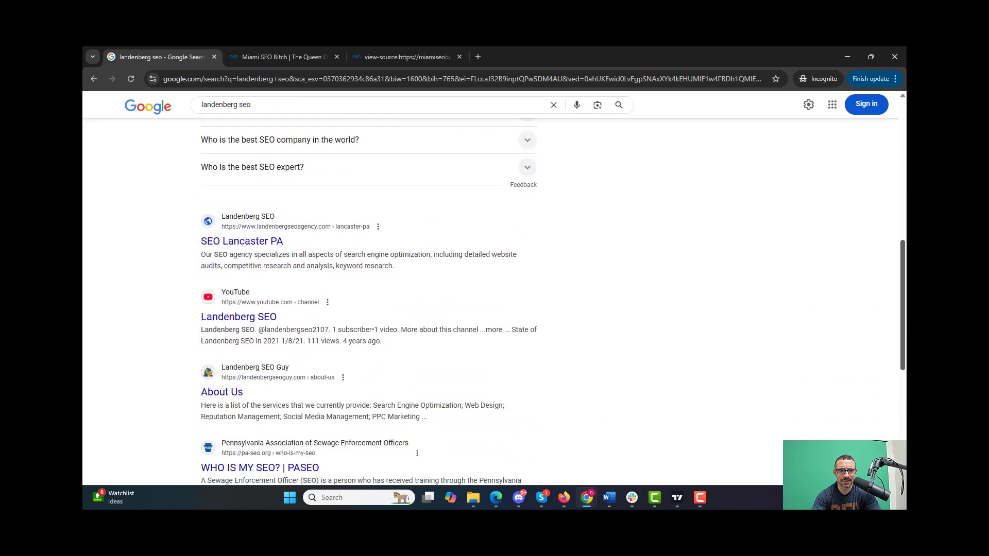
scroll("down", 3)
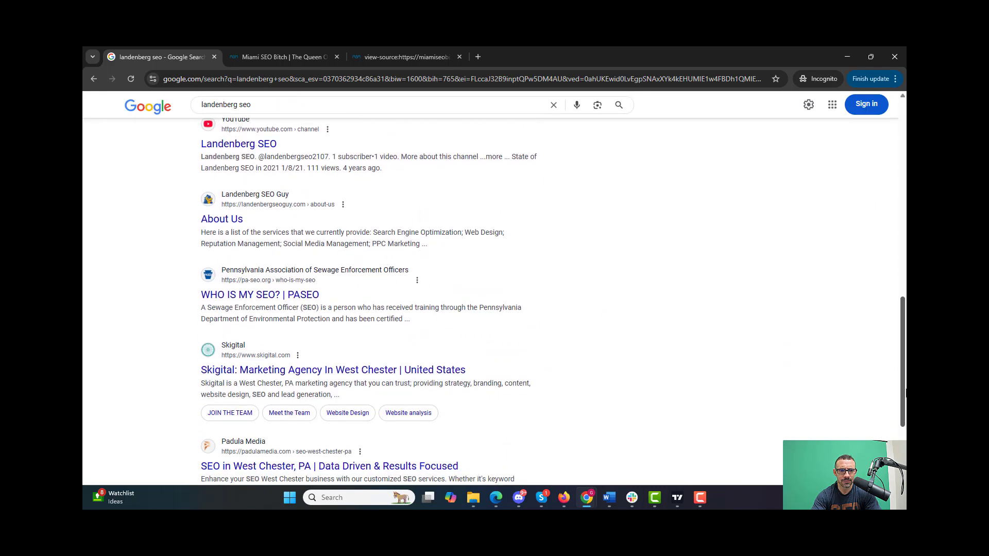
scroll("up", 3)
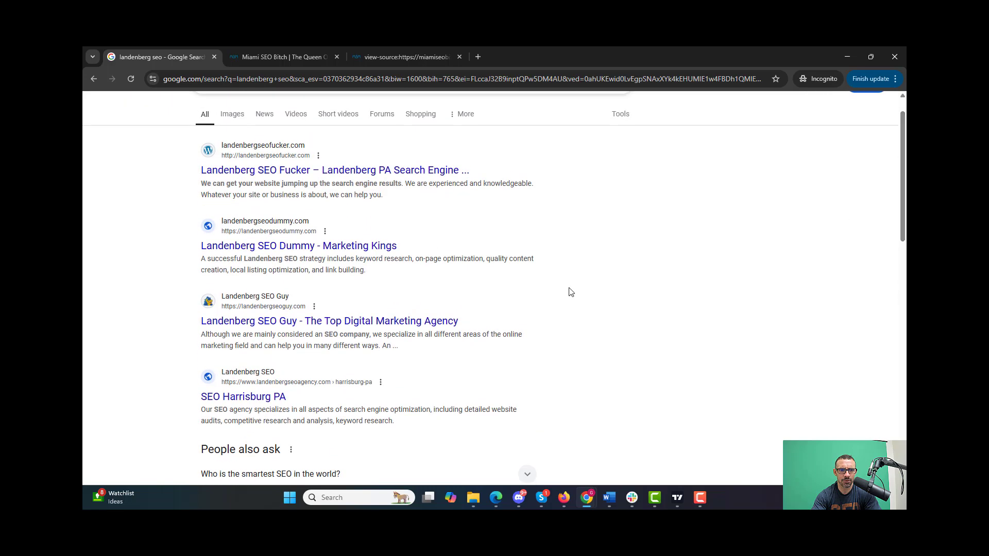
- Search the Landenberg SEO Guy page source for 'schema', confirming 10 Yoast matches, then close it
left_click(328, 321)
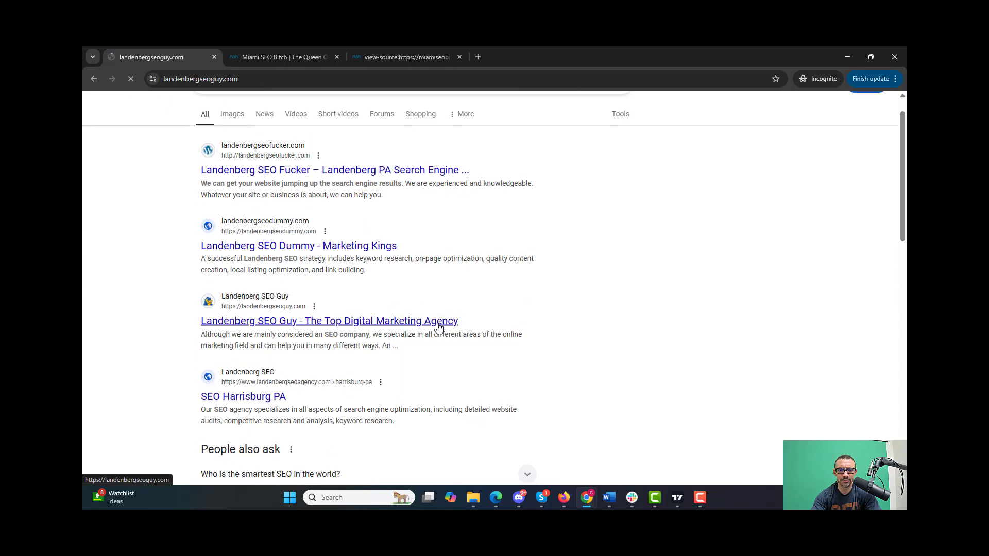
right_click(451, 308)
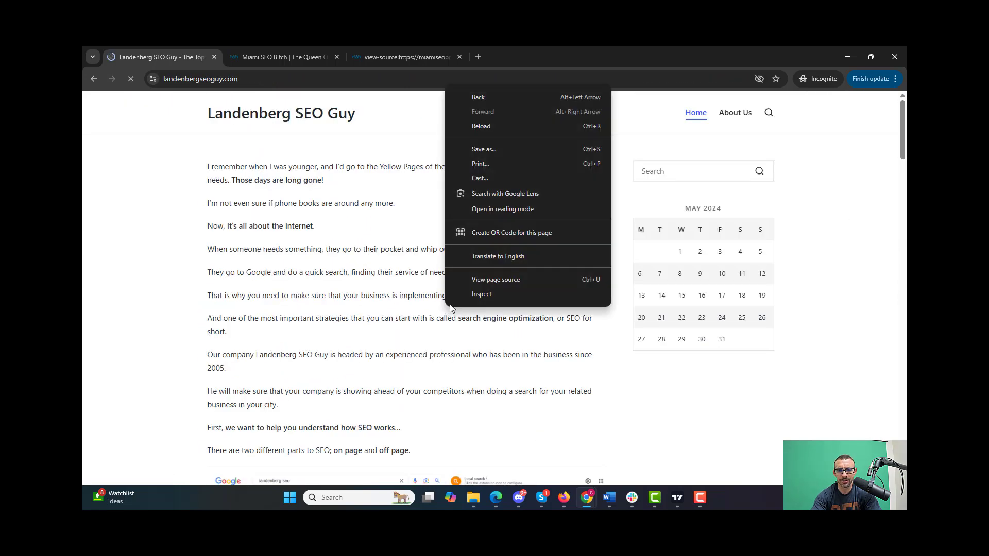
left_click(496, 280)
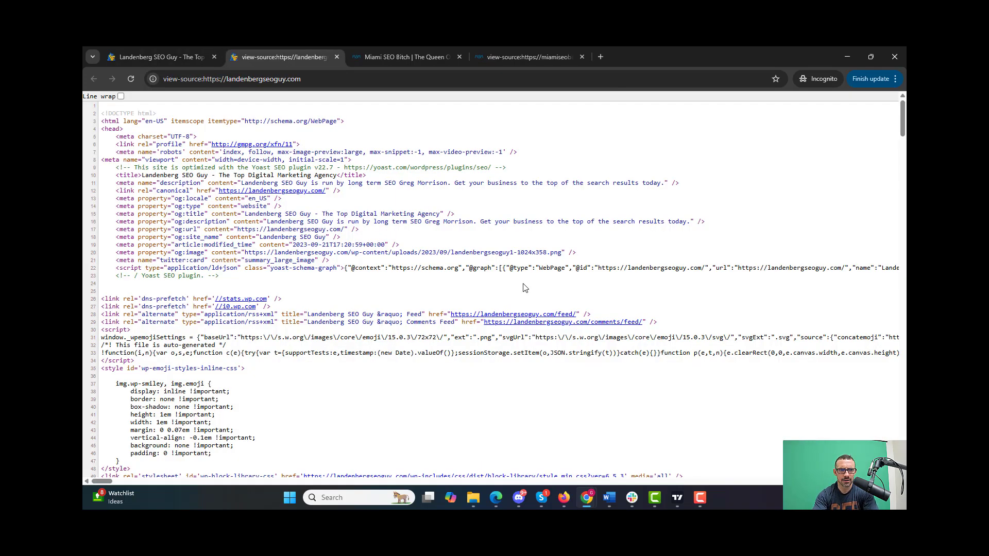
type("schema")
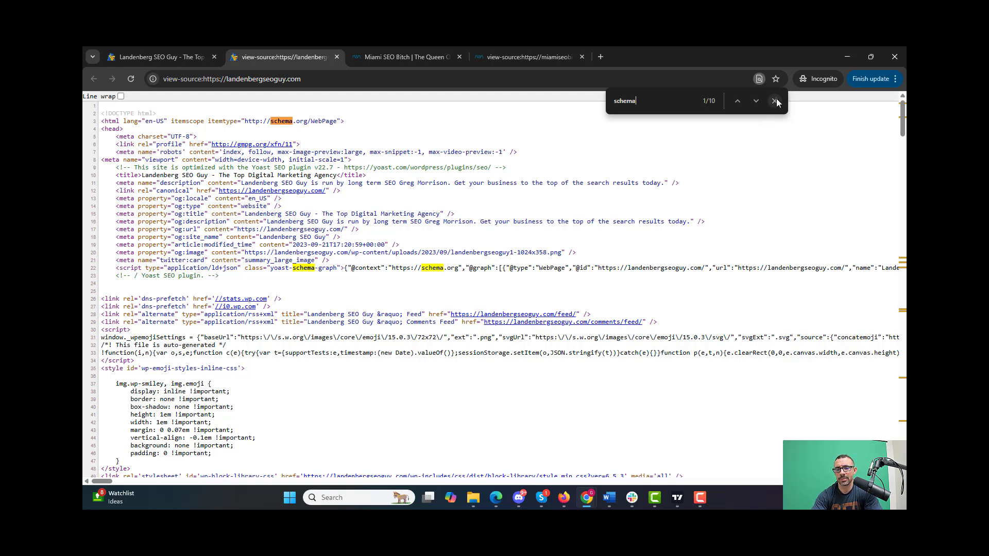
left_click(776, 101)
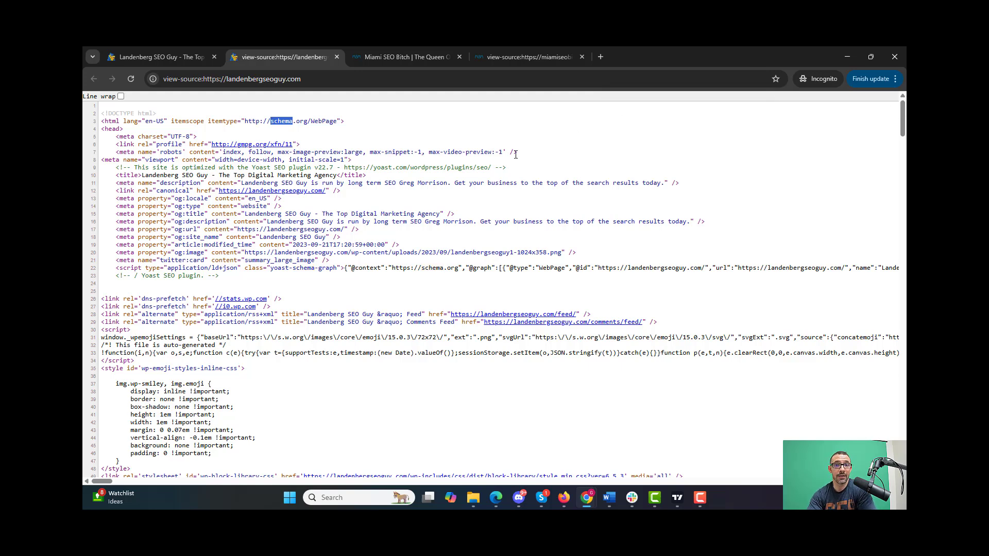
mouse_move(452, 151)
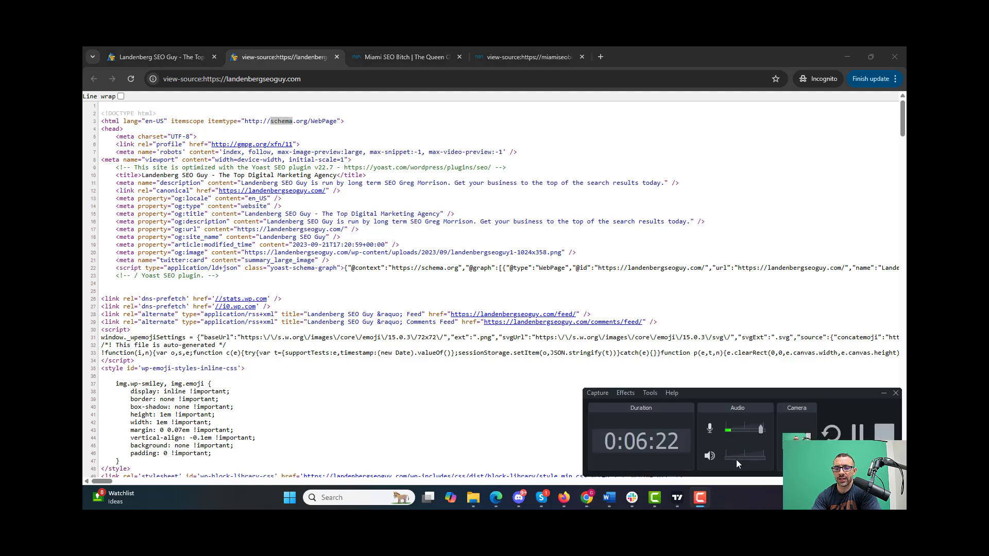
double_click(280, 121)
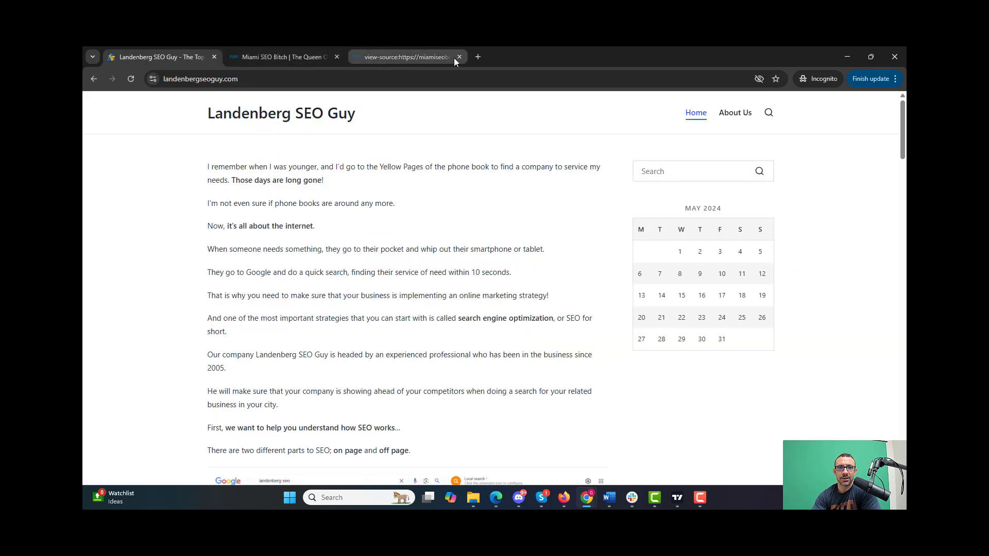
- Close the Miami SEO Bitch page-source tab, bringing the Landenberg SEO Guy homepage forward
left_click(459, 56)
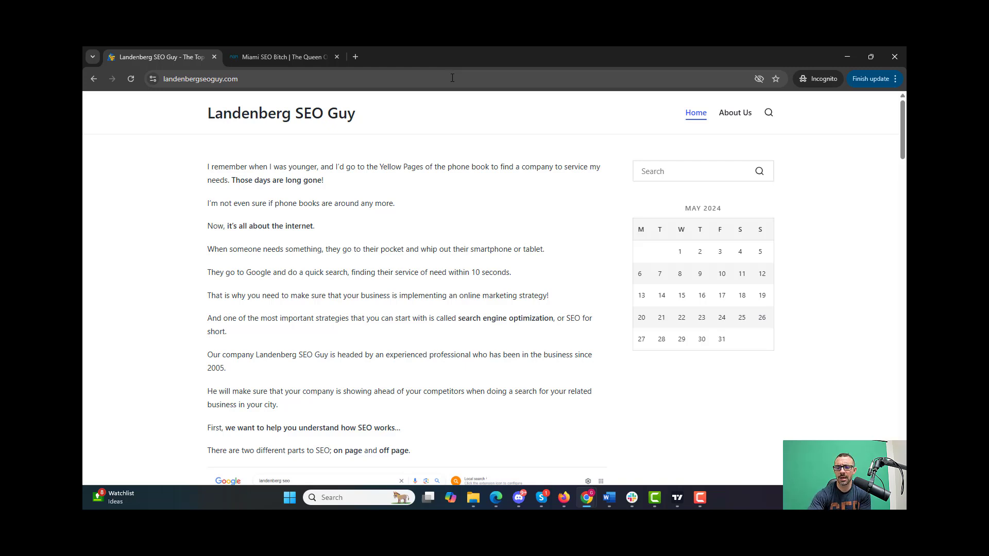
mouse_move(847, 329)
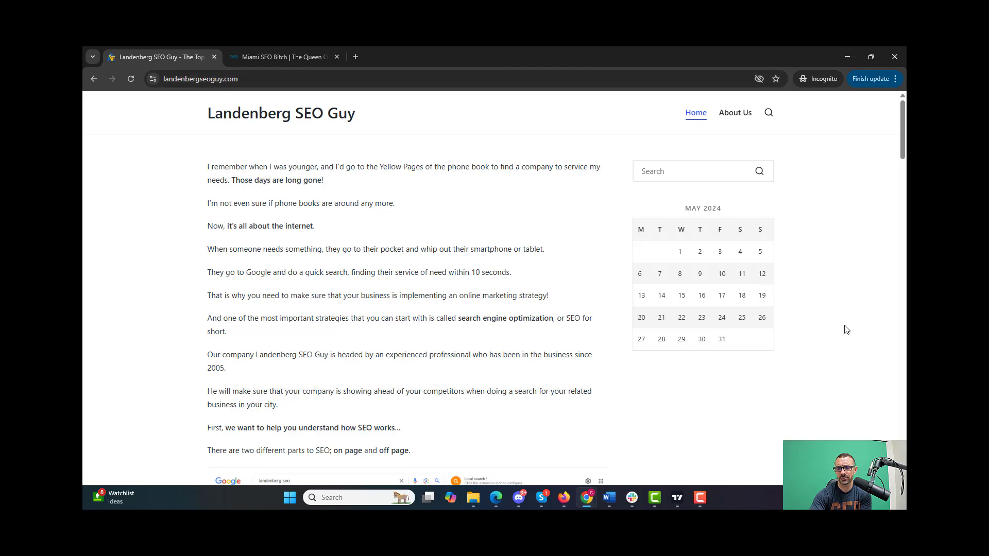